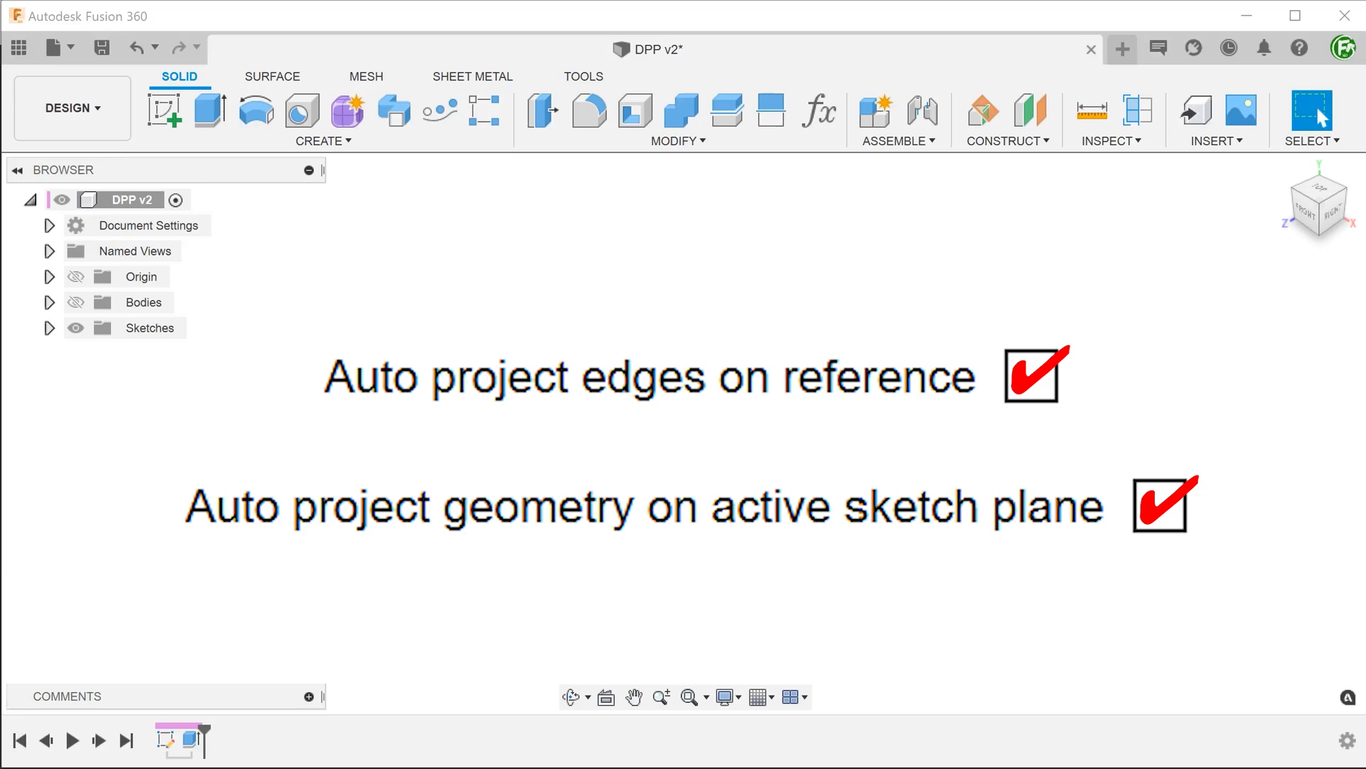
Reach the Design category of the application Preferences via the profile menu
{"action": "left_click", "coordinate": [1345, 49]}
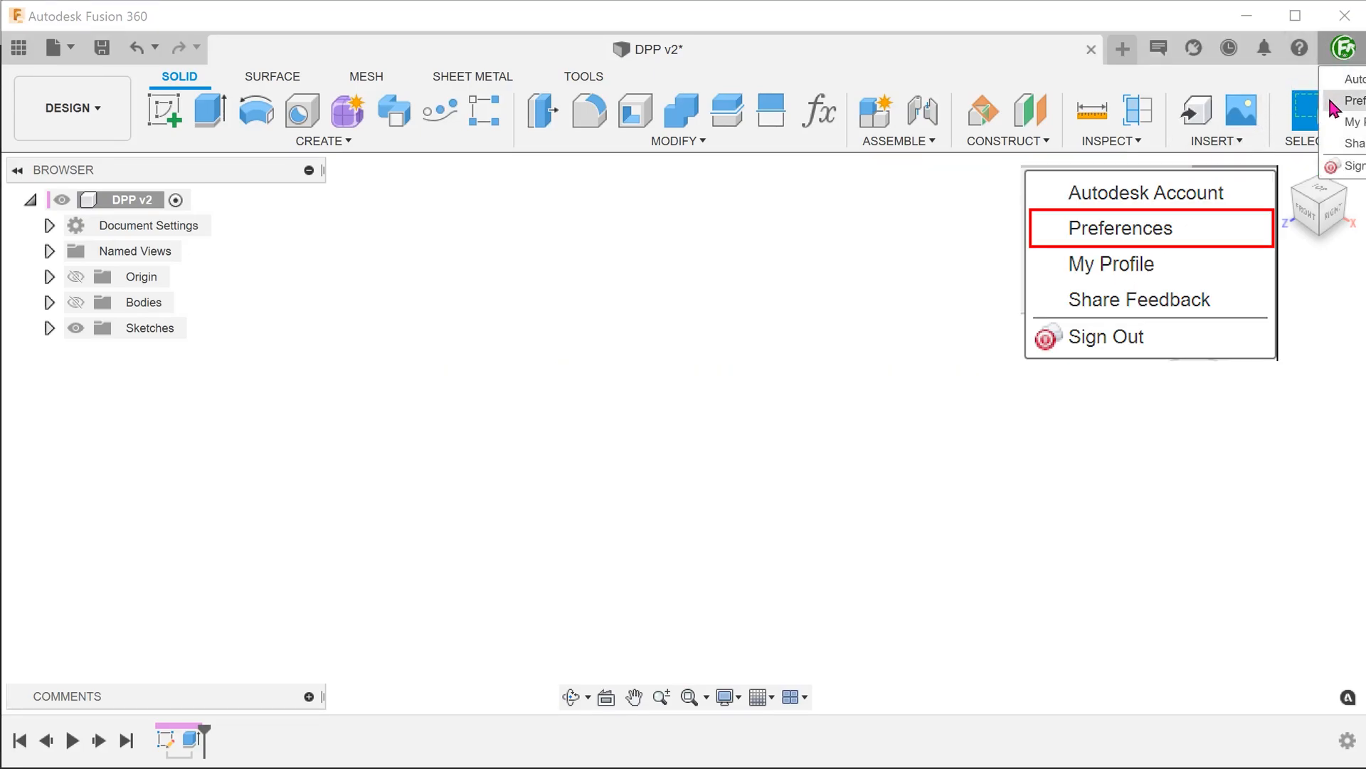
{"action": "mouse_move", "coordinate": [497, 64]}
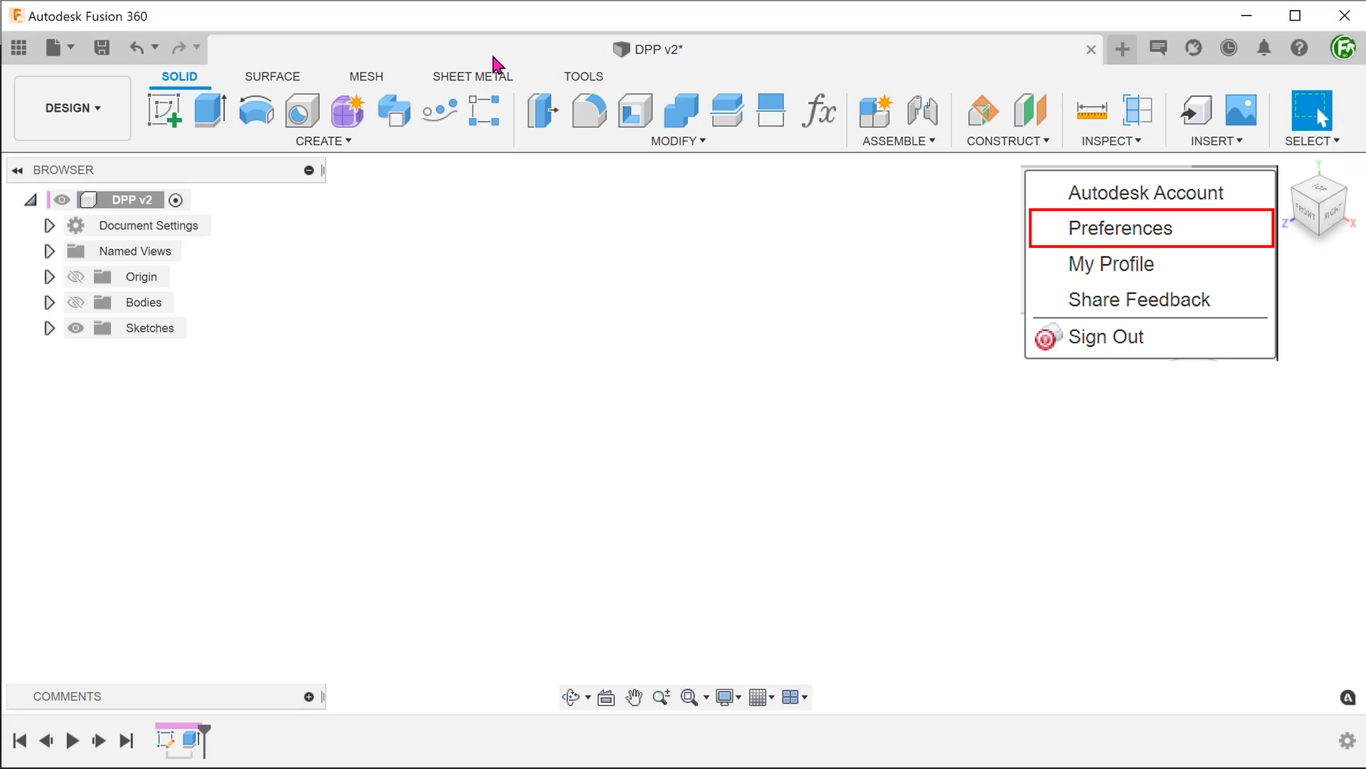
{"action": "left_click", "coordinate": [1124, 228]}
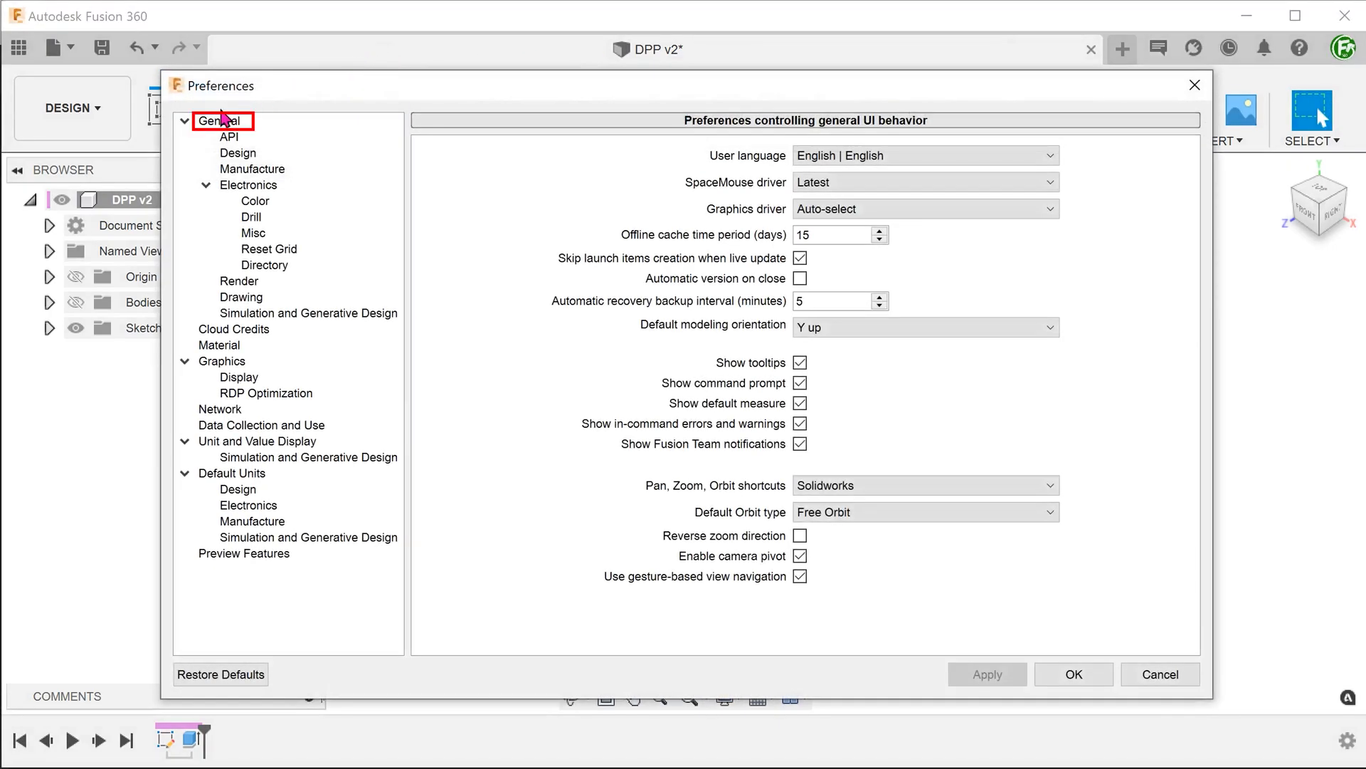
{"action": "left_click", "coordinate": [238, 153]}
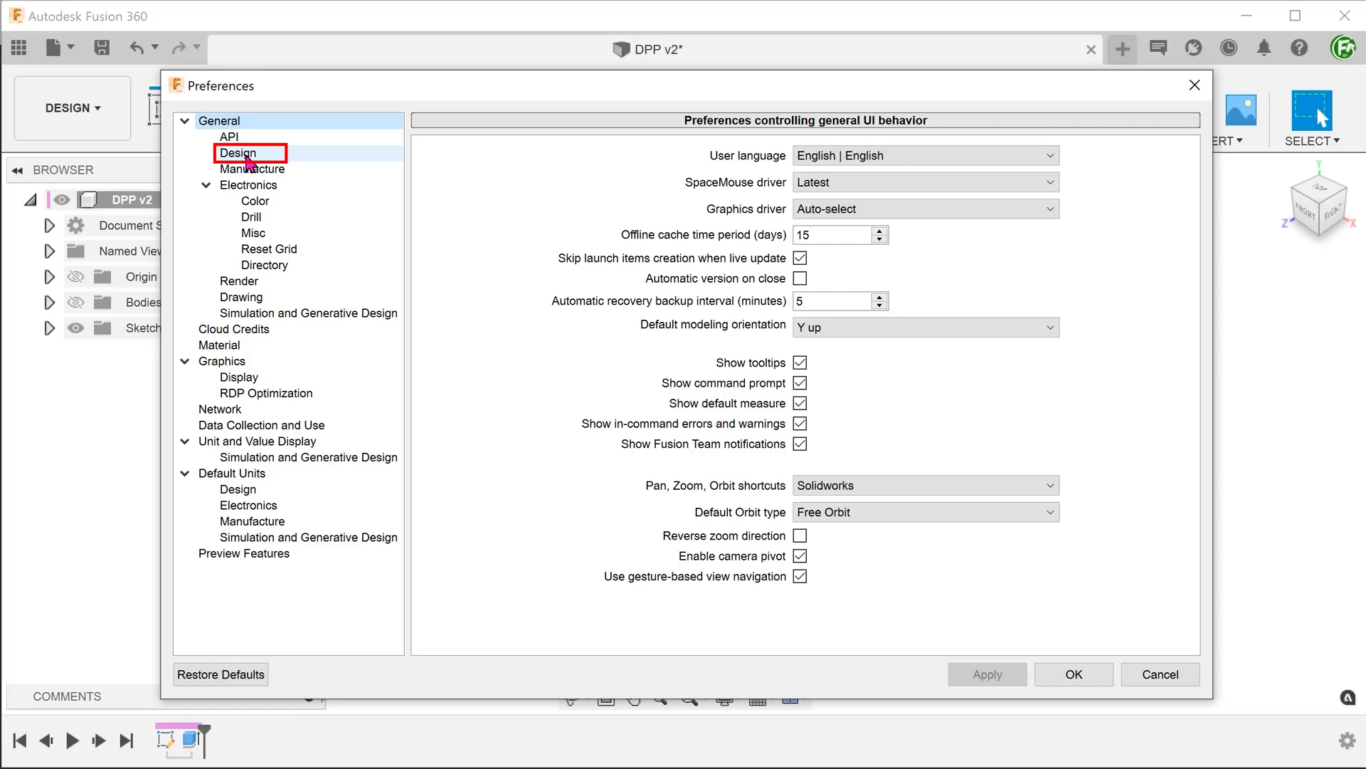
{"action": "left_click", "coordinate": [240, 154]}
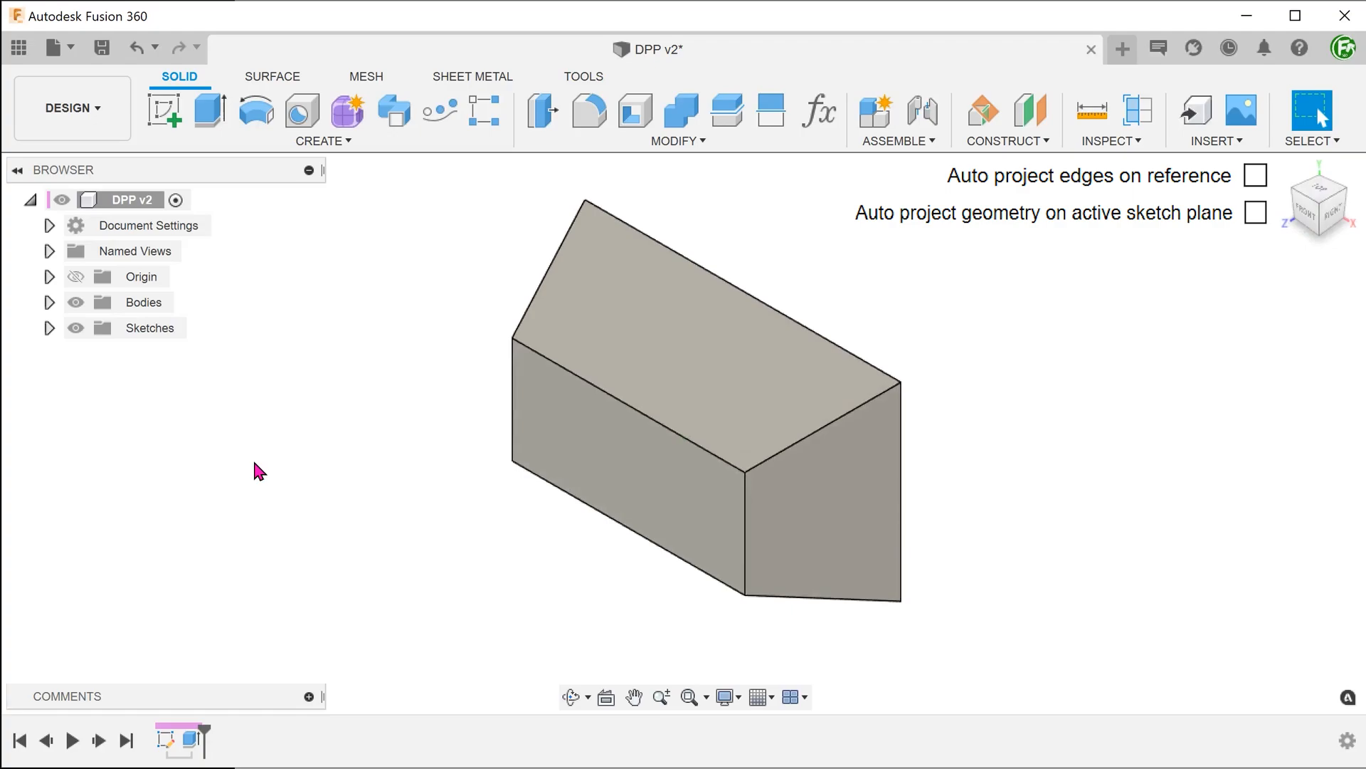
{"action": "mouse_move", "coordinate": [558, 462]}
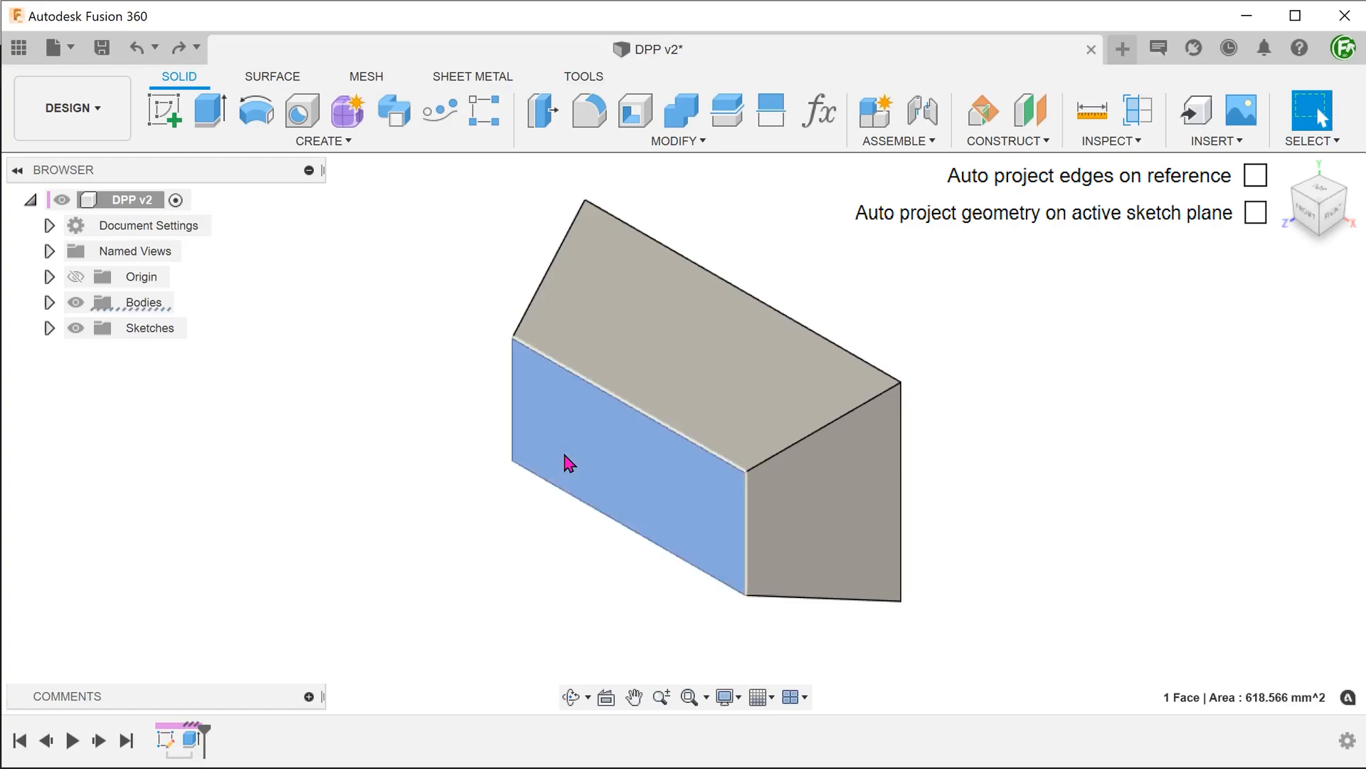
Bring up the context menu on the cuboid's long side face to create a sketch there
{"action": "right_click", "coordinate": [567, 461]}
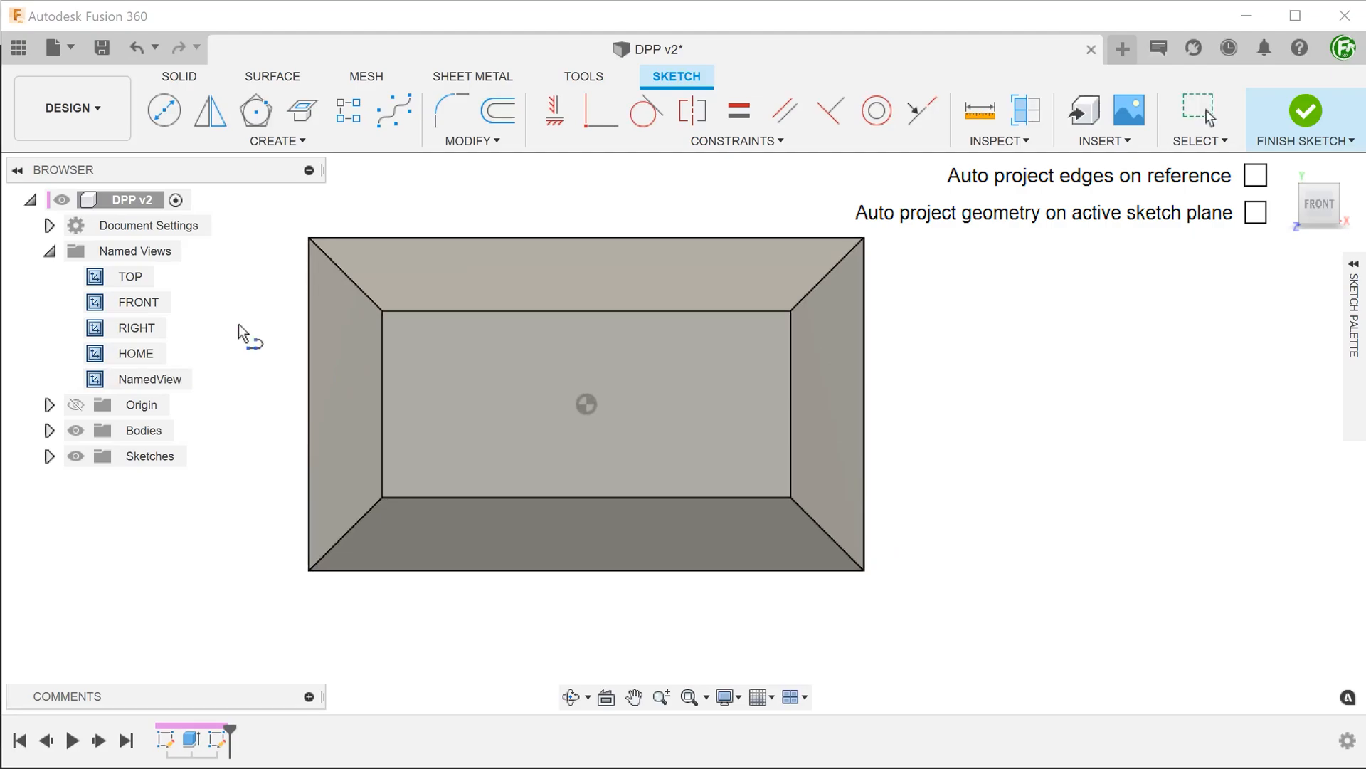
{"action": "mouse_move", "coordinate": [317, 349]}
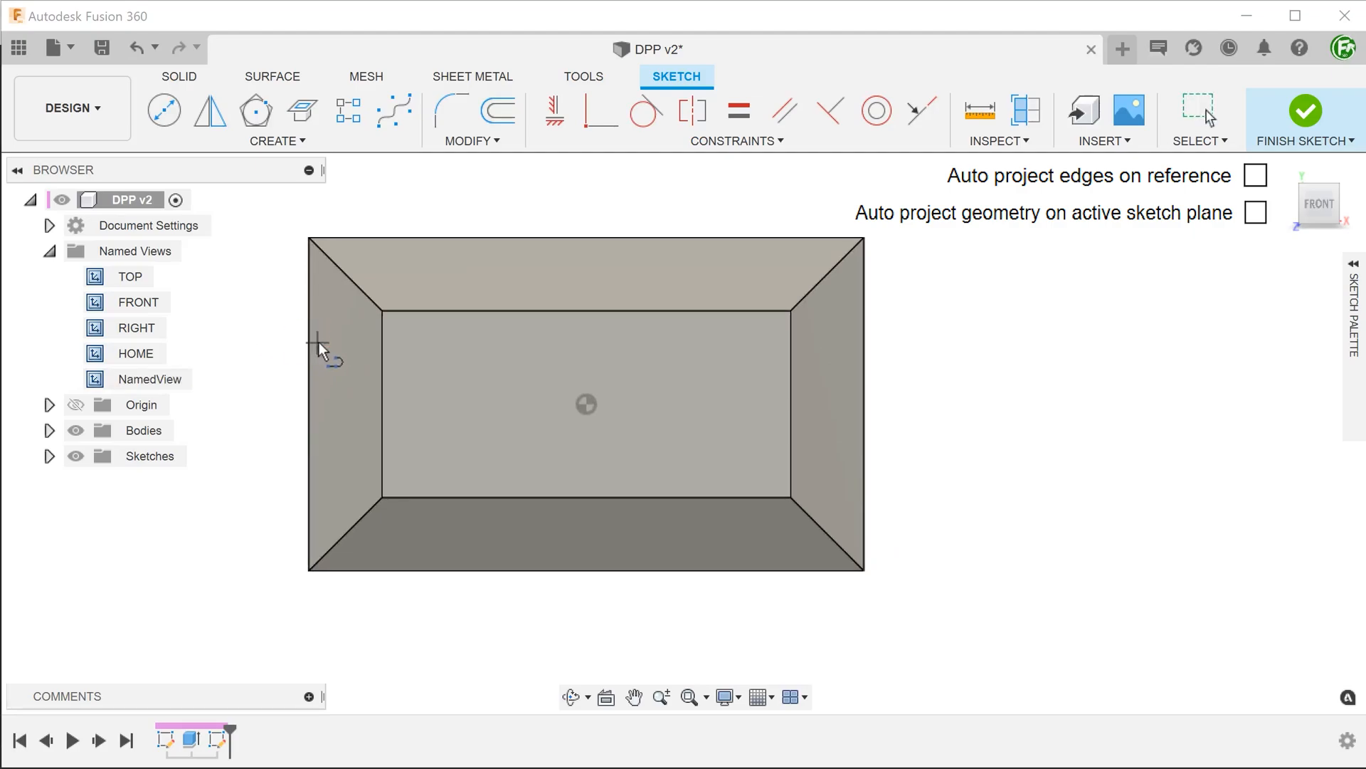
{"action": "mouse_move", "coordinate": [381, 349]}
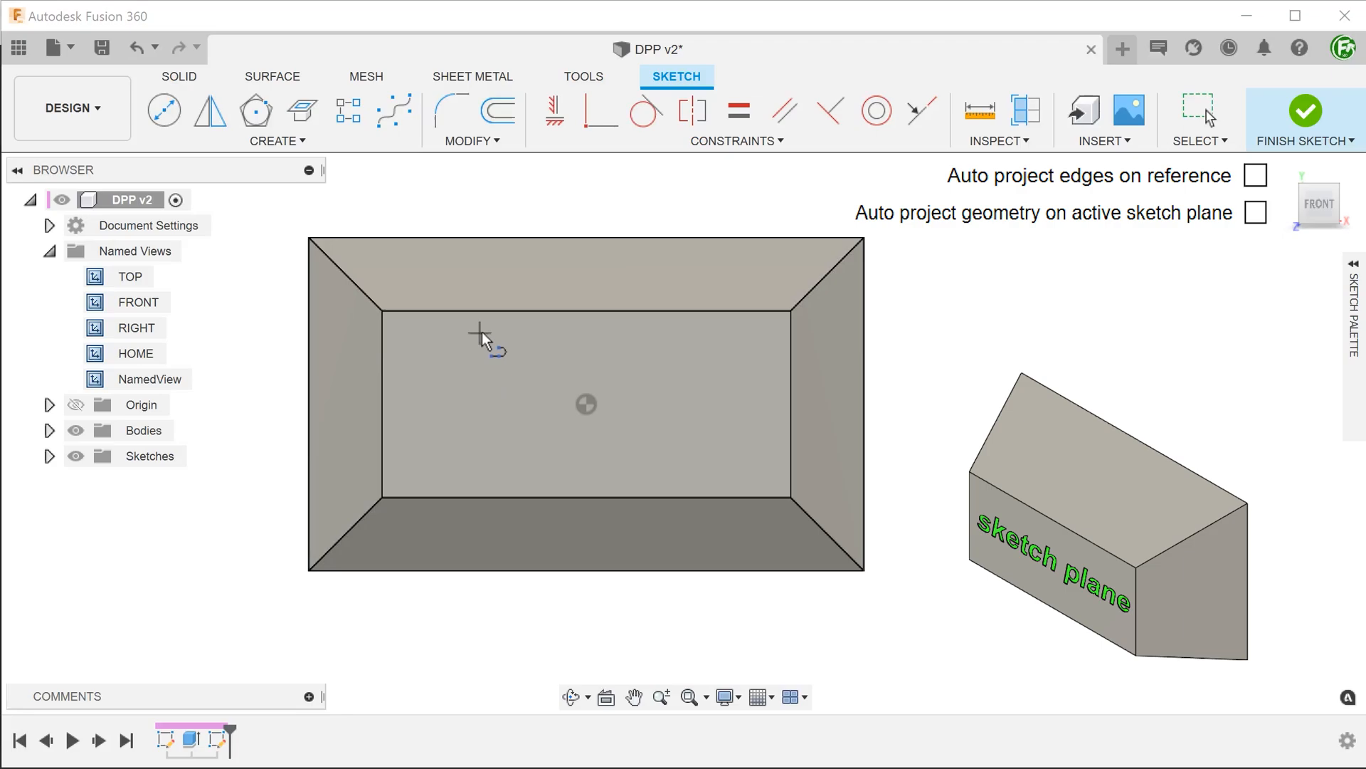
{"action": "mouse_move", "coordinate": [555, 312]}
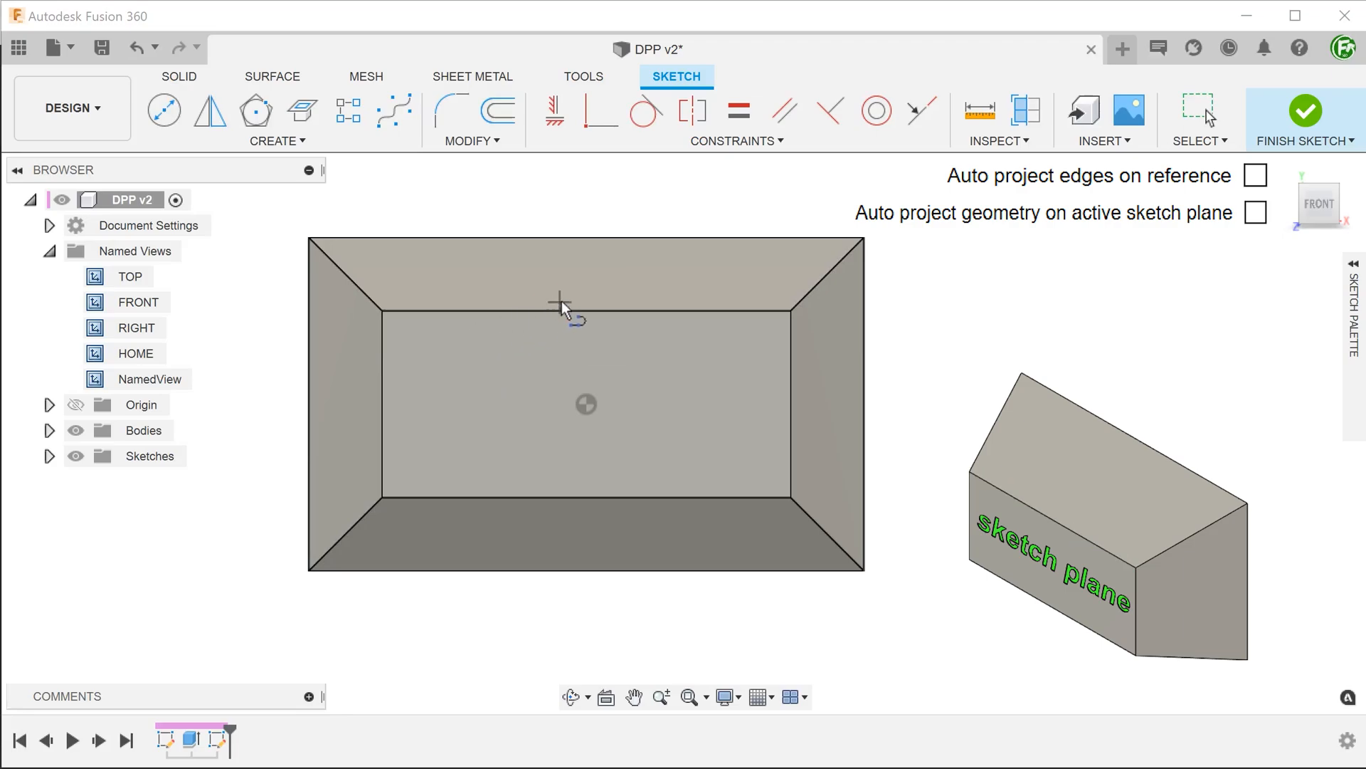
{"action": "mouse_move", "coordinate": [617, 238]}
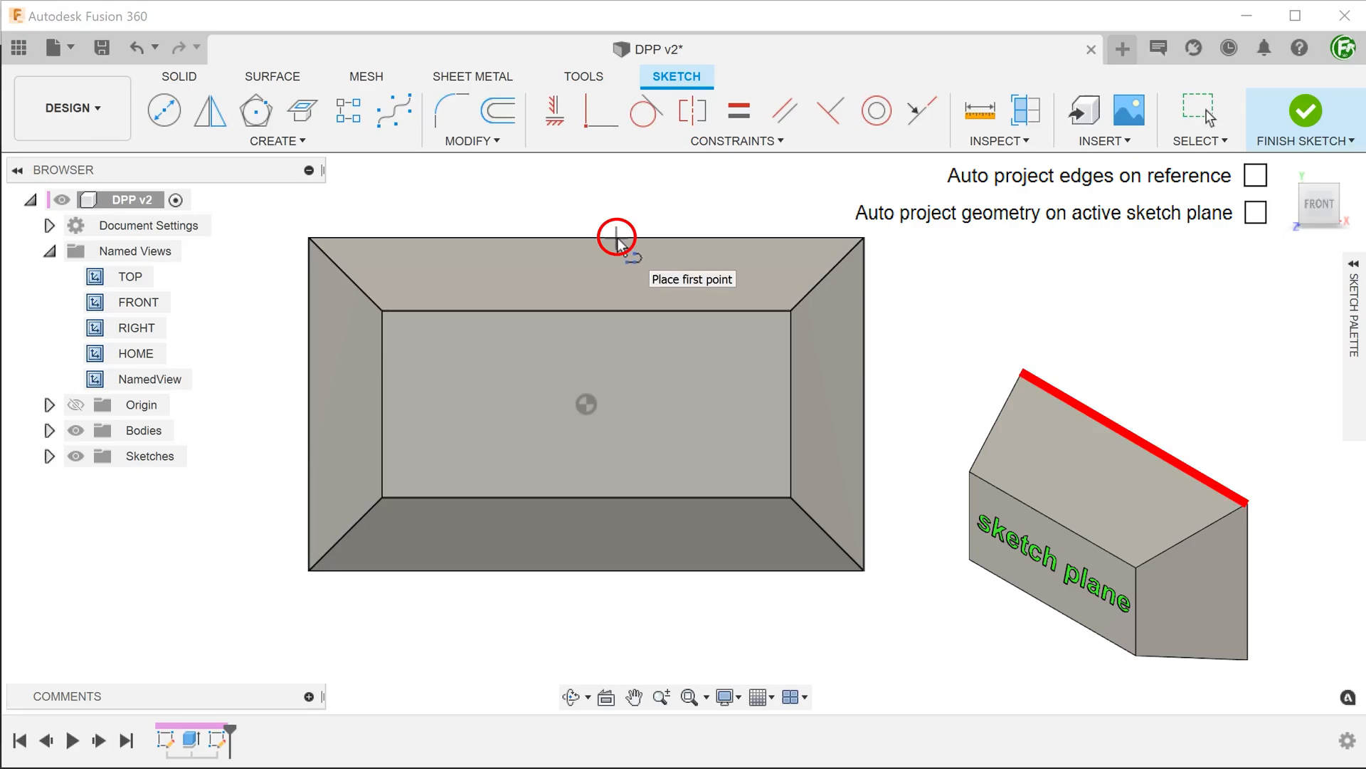
{"action": "mouse_move", "coordinate": [689, 199]}
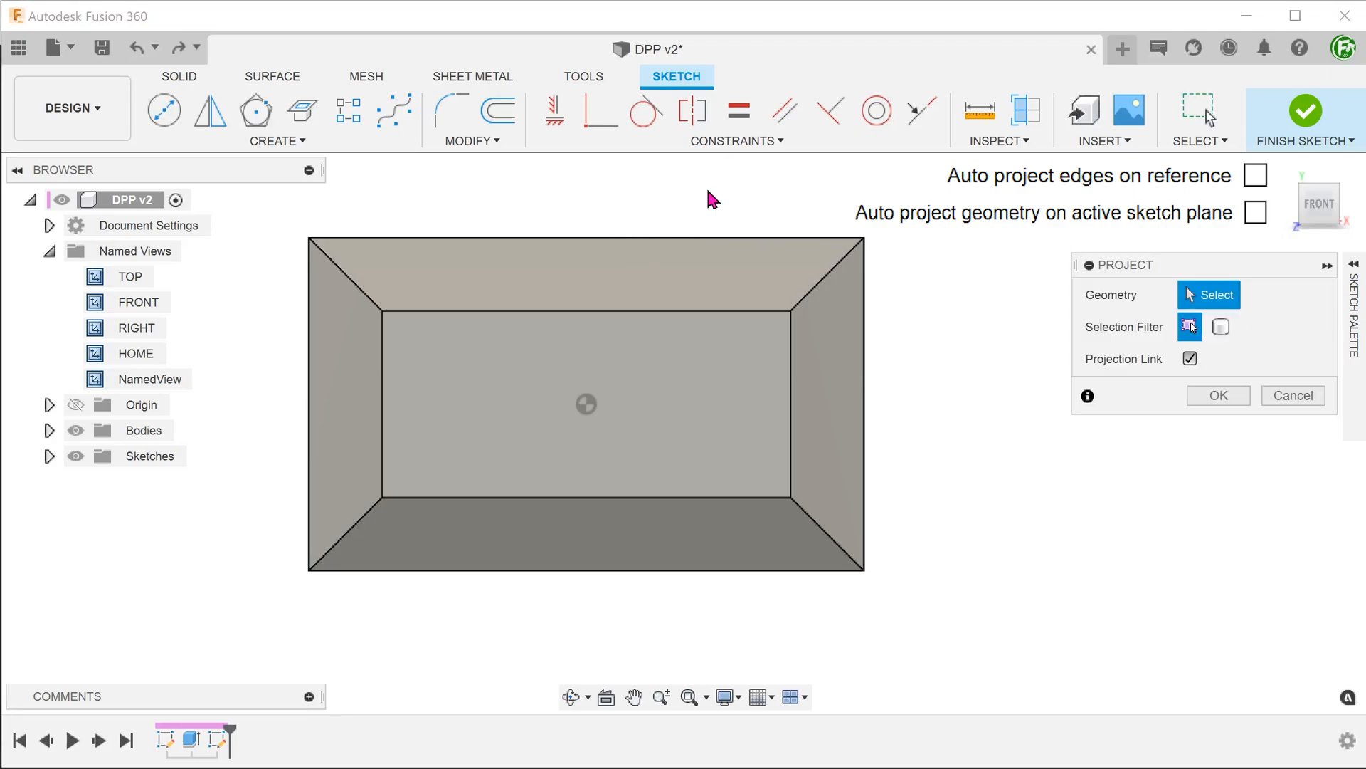
Project the back top edge into the sketch and toggle Bodies visibility to check it
{"action": "left_click", "coordinate": [712, 310]}
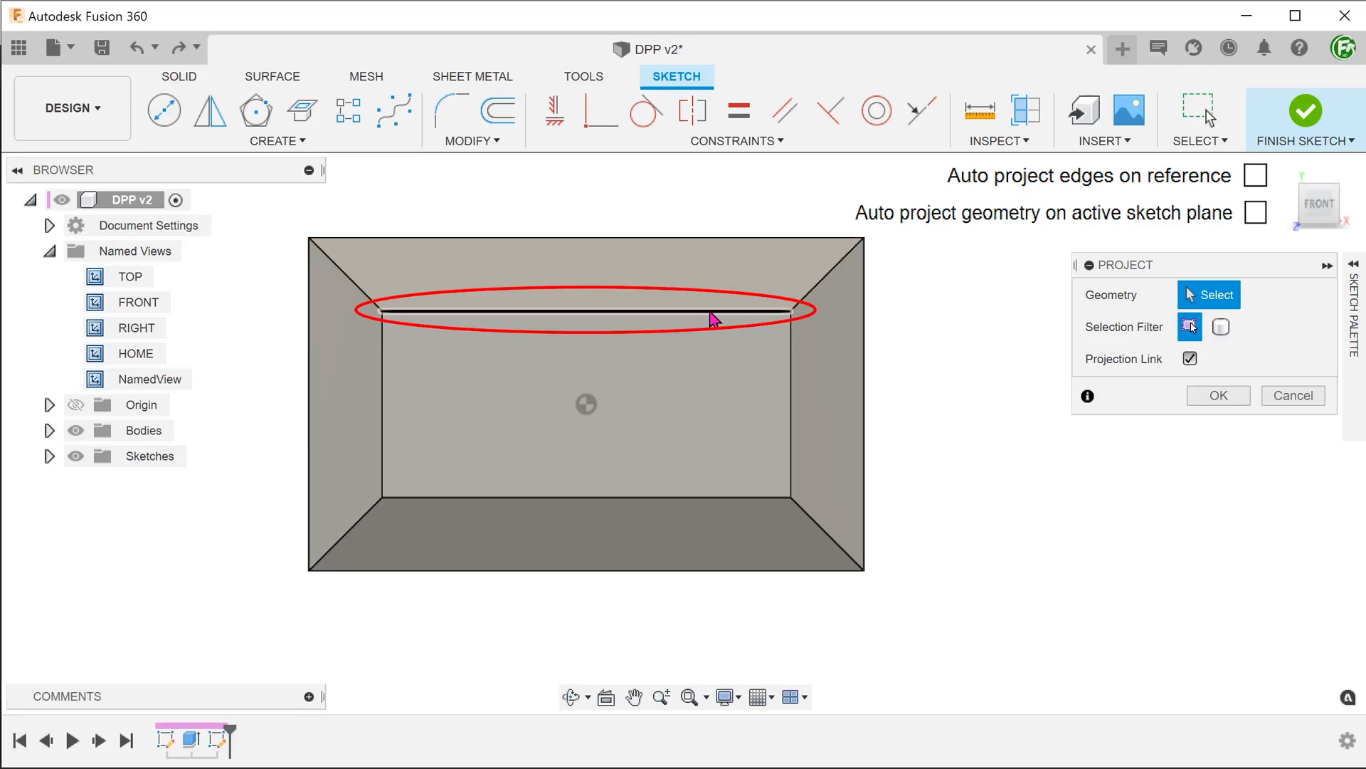
{"action": "left_click", "coordinate": [711, 312]}
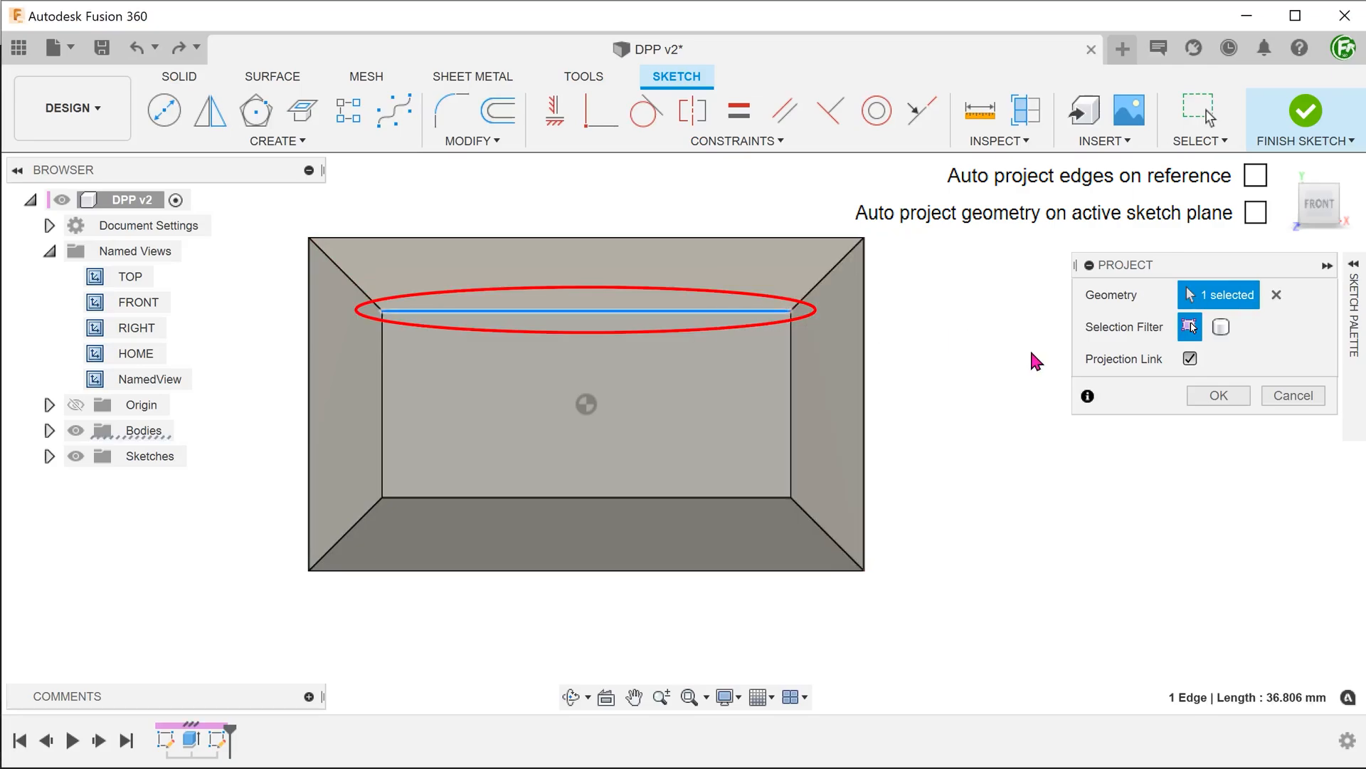
{"action": "left_click", "coordinate": [1217, 395]}
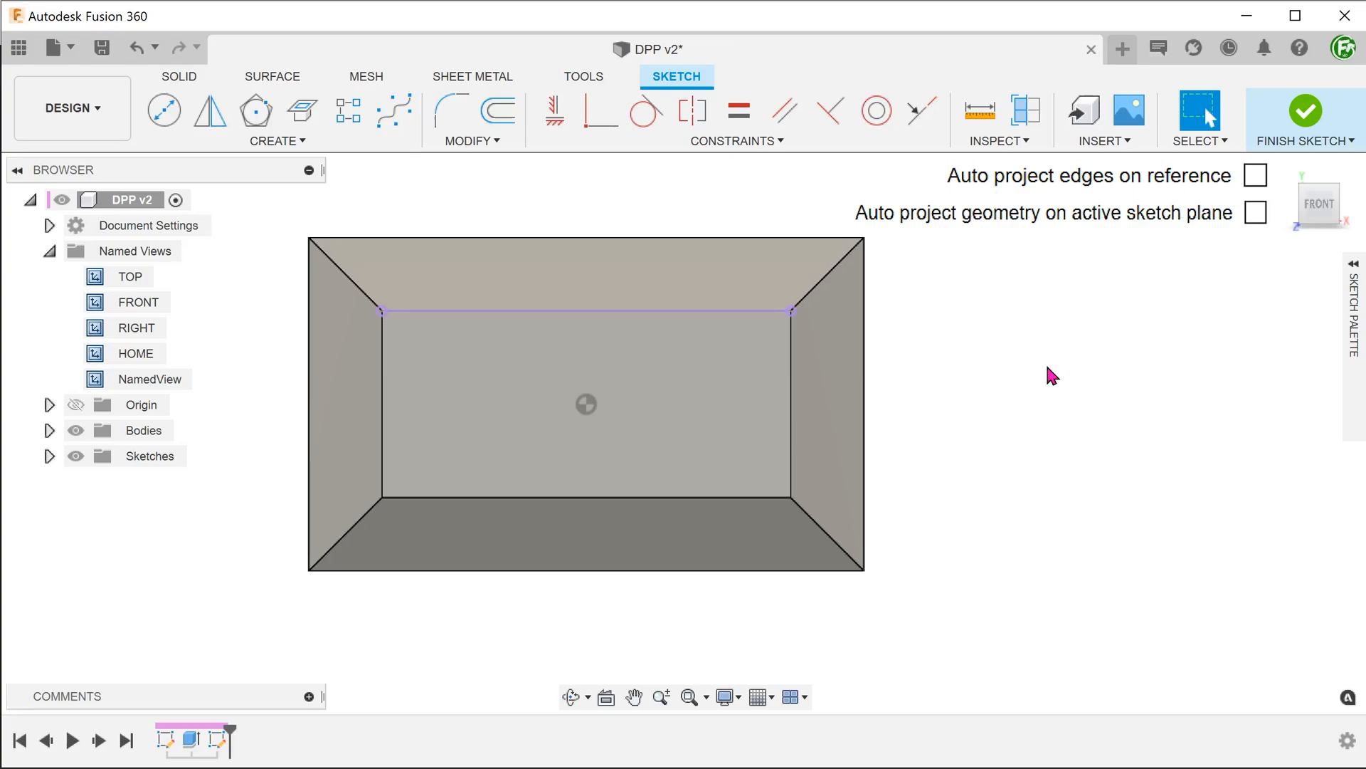
{"action": "left_click", "coordinate": [76, 430]}
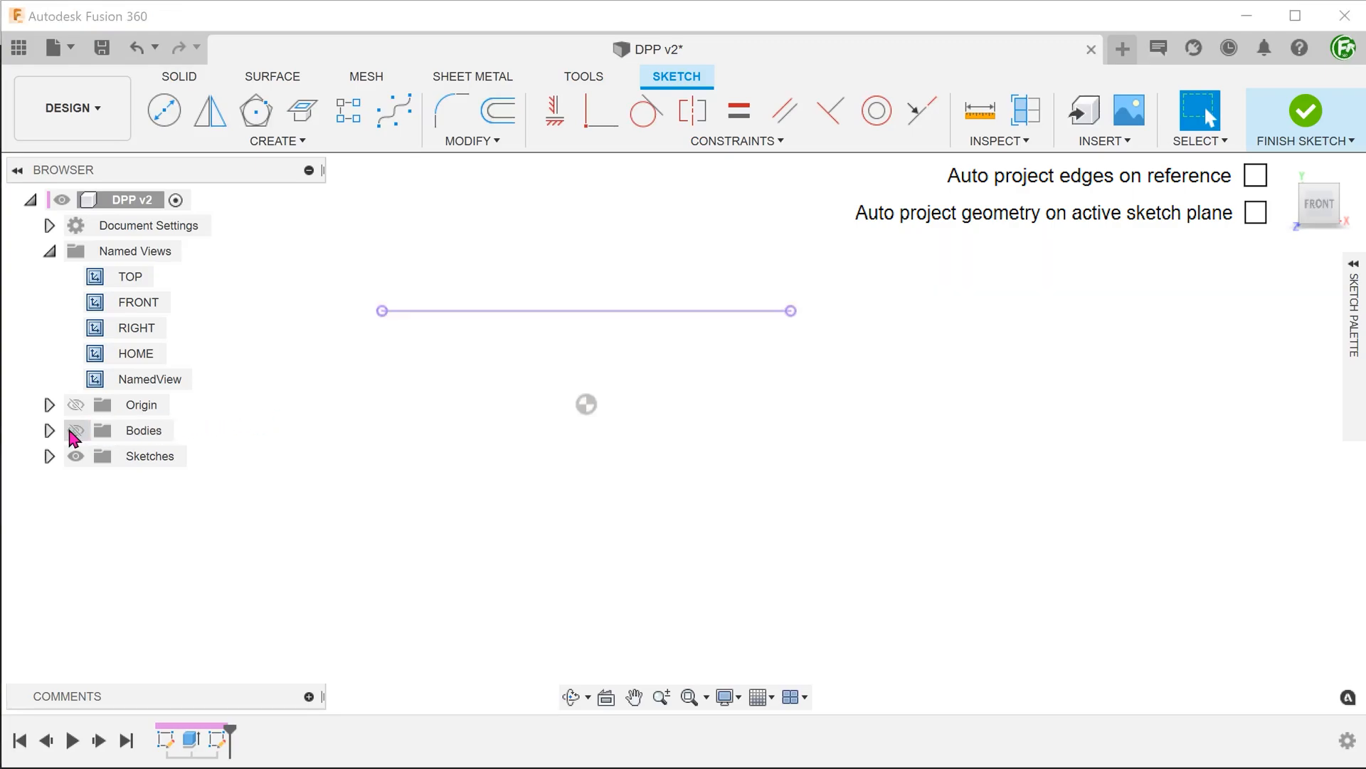
{"action": "left_click", "coordinate": [76, 430]}
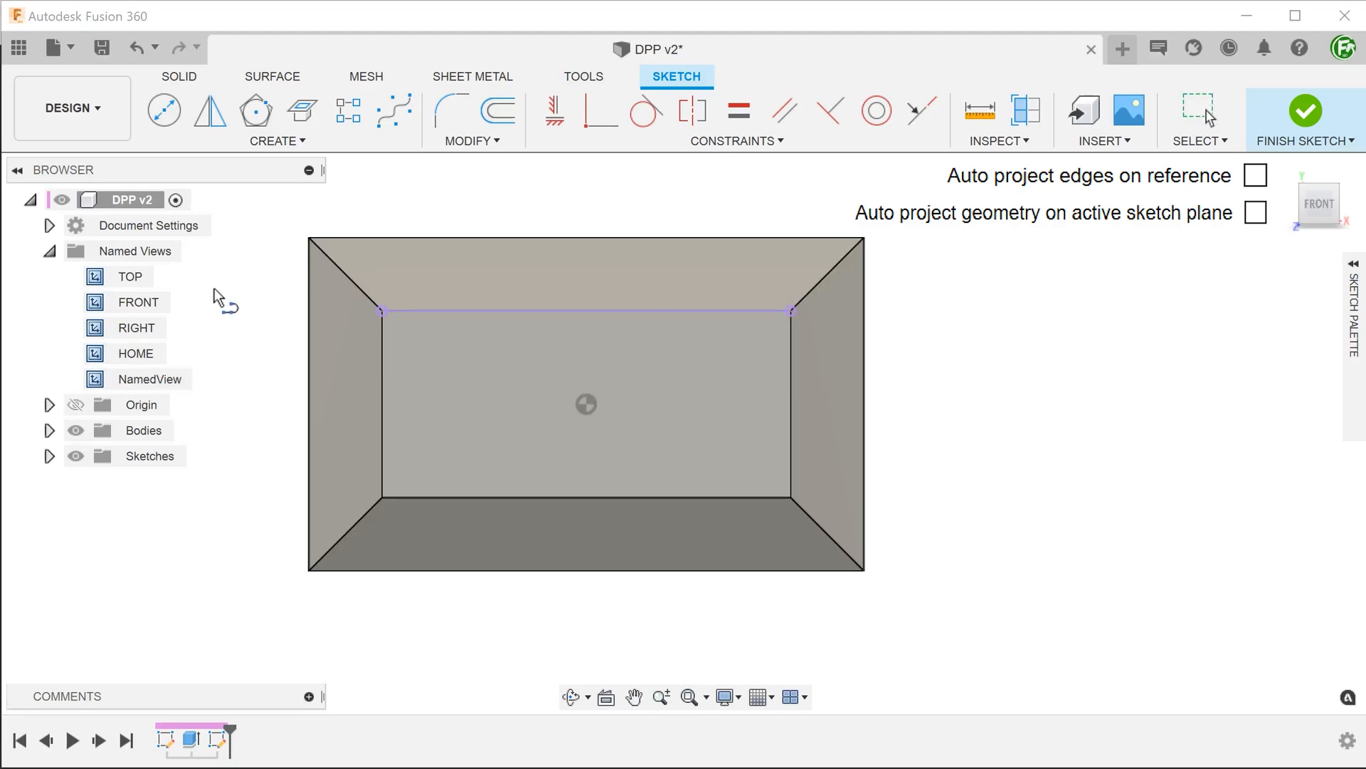
{"action": "mouse_move", "coordinate": [386, 173]}
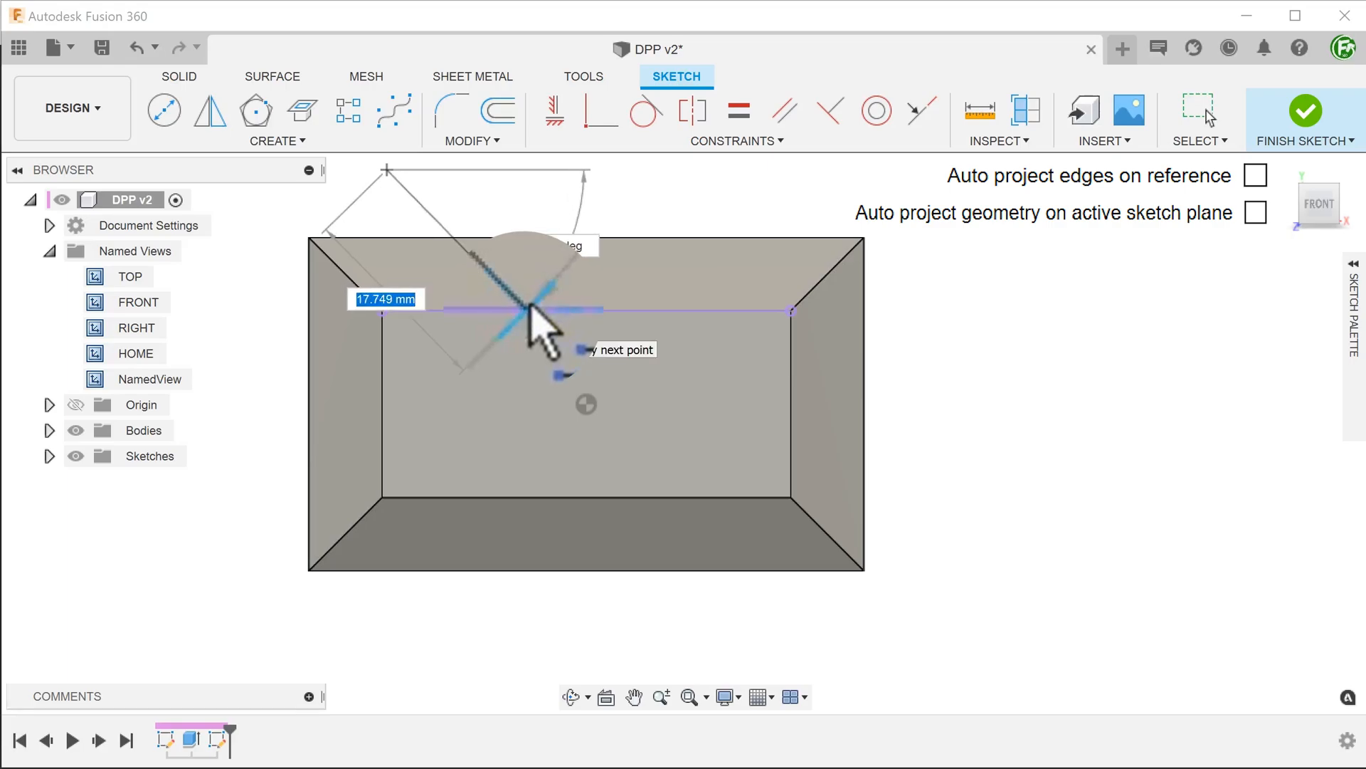
Draw an angled line from the projected edge's midpoint and finish the sketch
{"action": "left_click", "coordinate": [525, 312]}
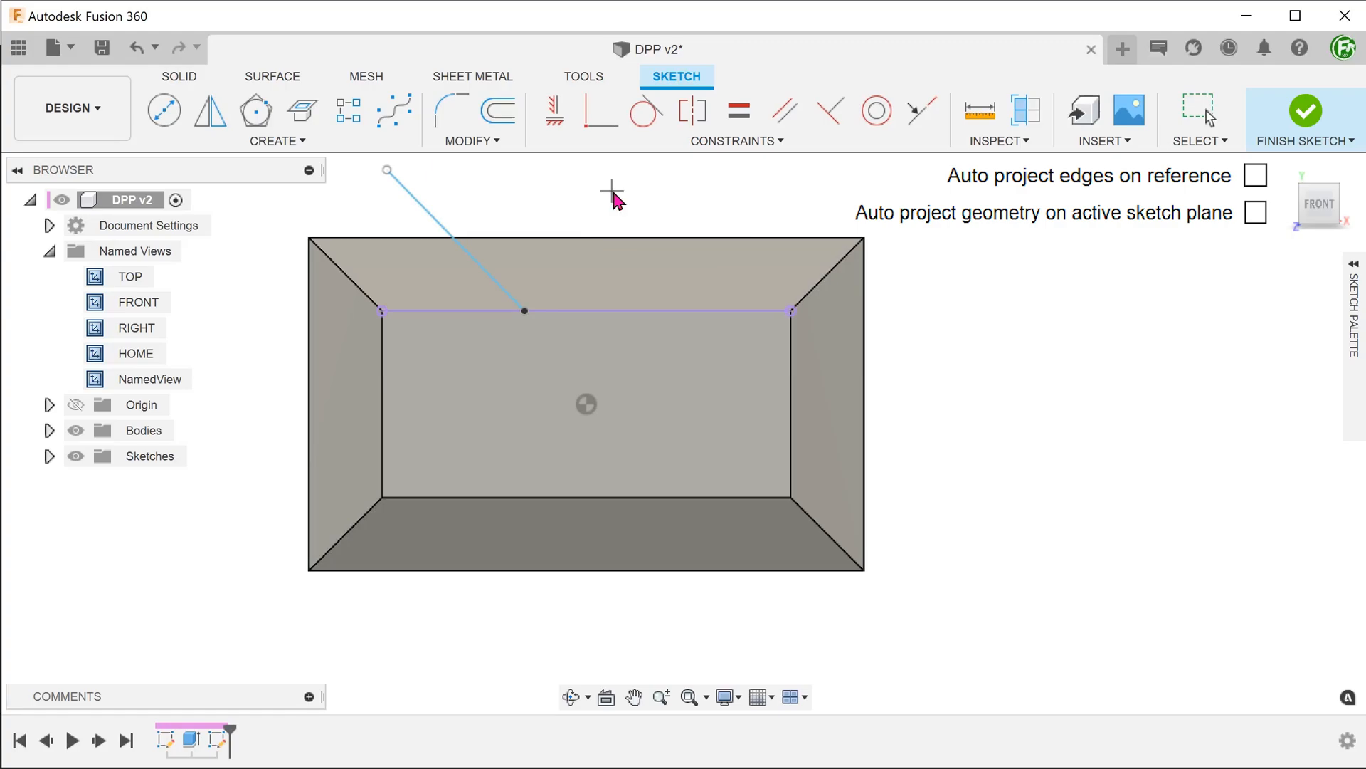
{"action": "left_click", "coordinate": [1306, 119]}
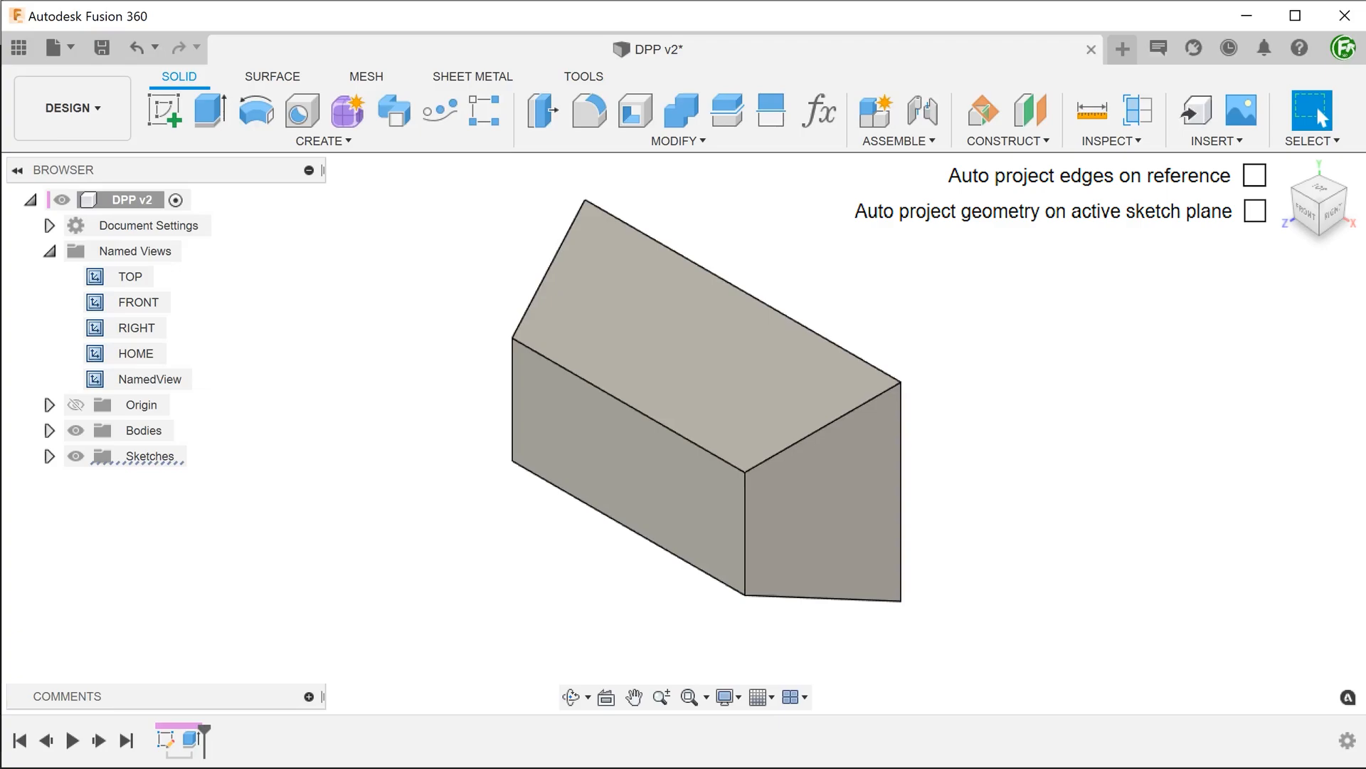
Switch on 'Auto project geometry on active sketch plane', leaving edge auto-projection off
{"action": "left_click", "coordinate": [1254, 210]}
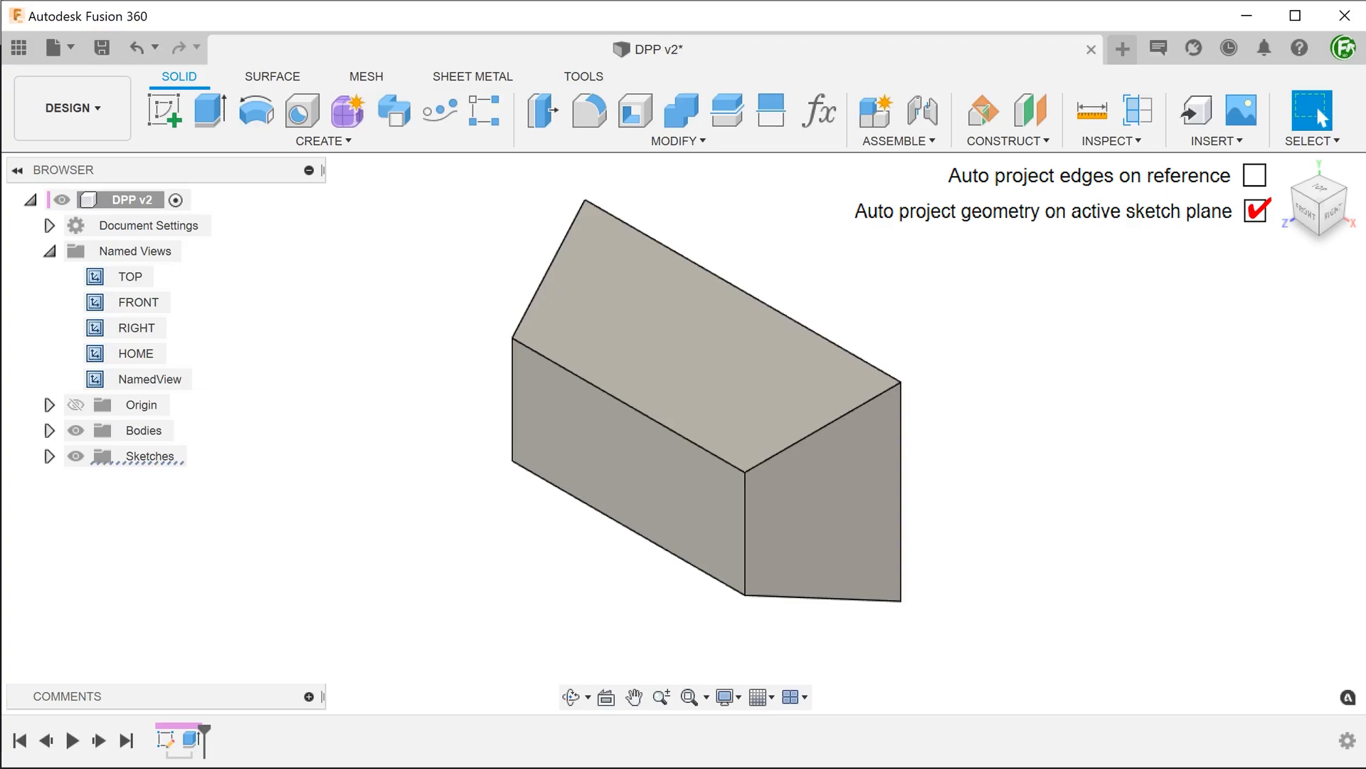
{"action": "mouse_move", "coordinate": [545, 433]}
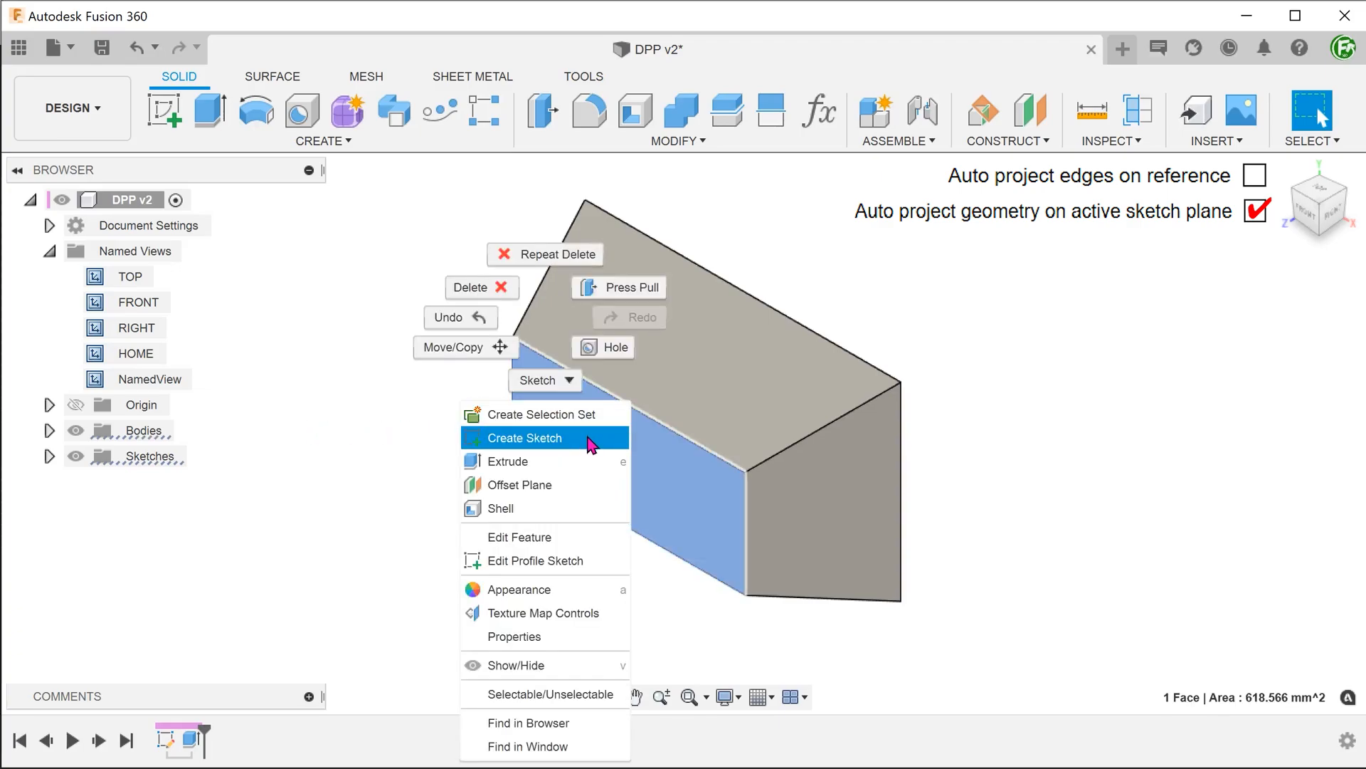
Create a new sketch on the side face and show the tapered body again behind it
{"action": "left_click", "coordinate": [525, 437]}
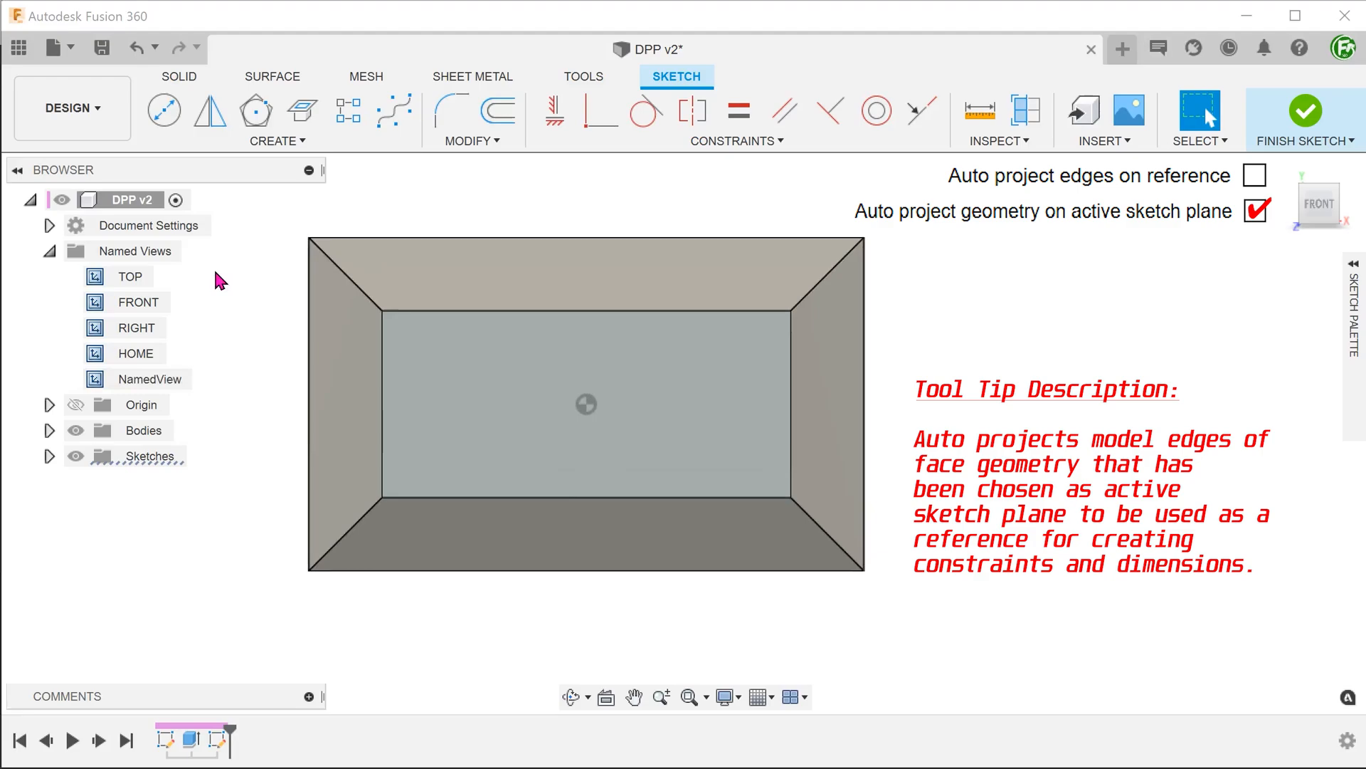
{"action": "left_click", "coordinate": [75, 430]}
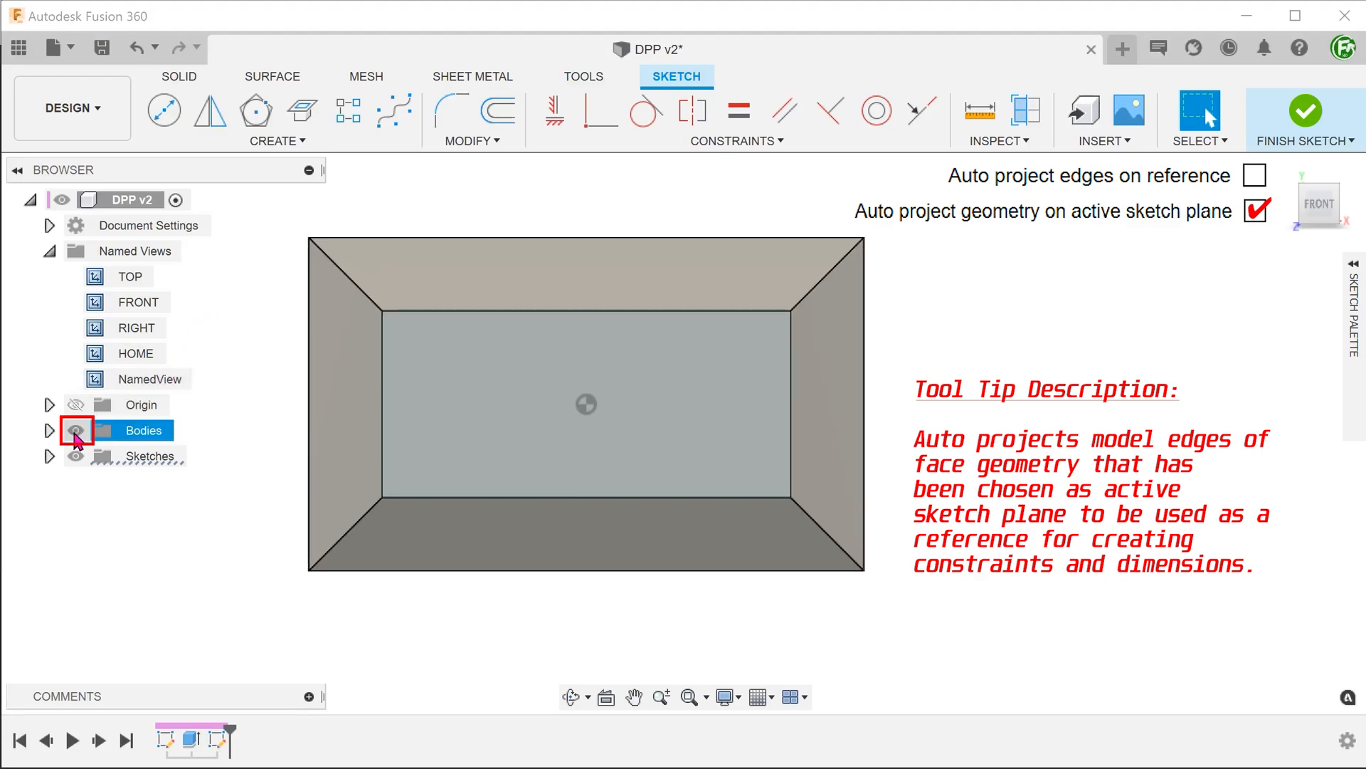
{"action": "left_click", "coordinate": [76, 430]}
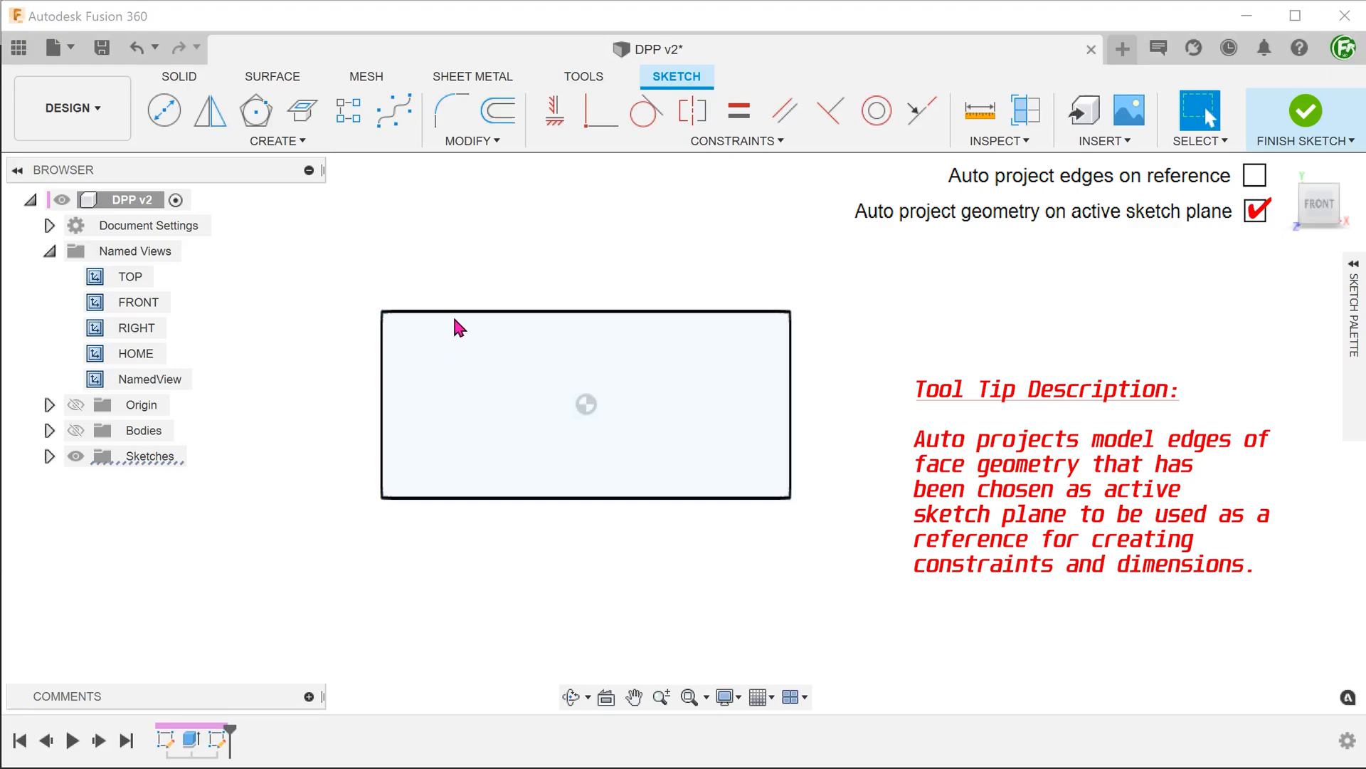
{"action": "mouse_move", "coordinate": [790, 349]}
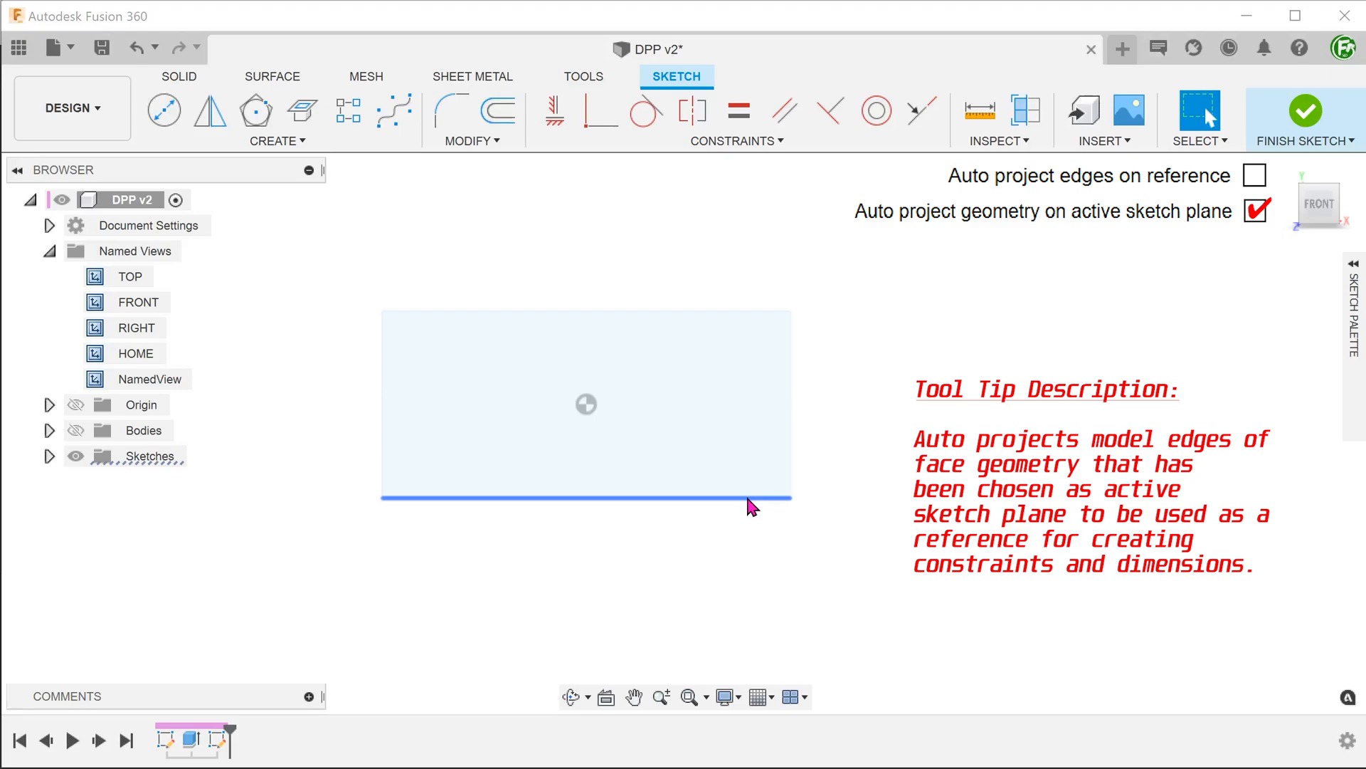
{"action": "mouse_move", "coordinate": [302, 404]}
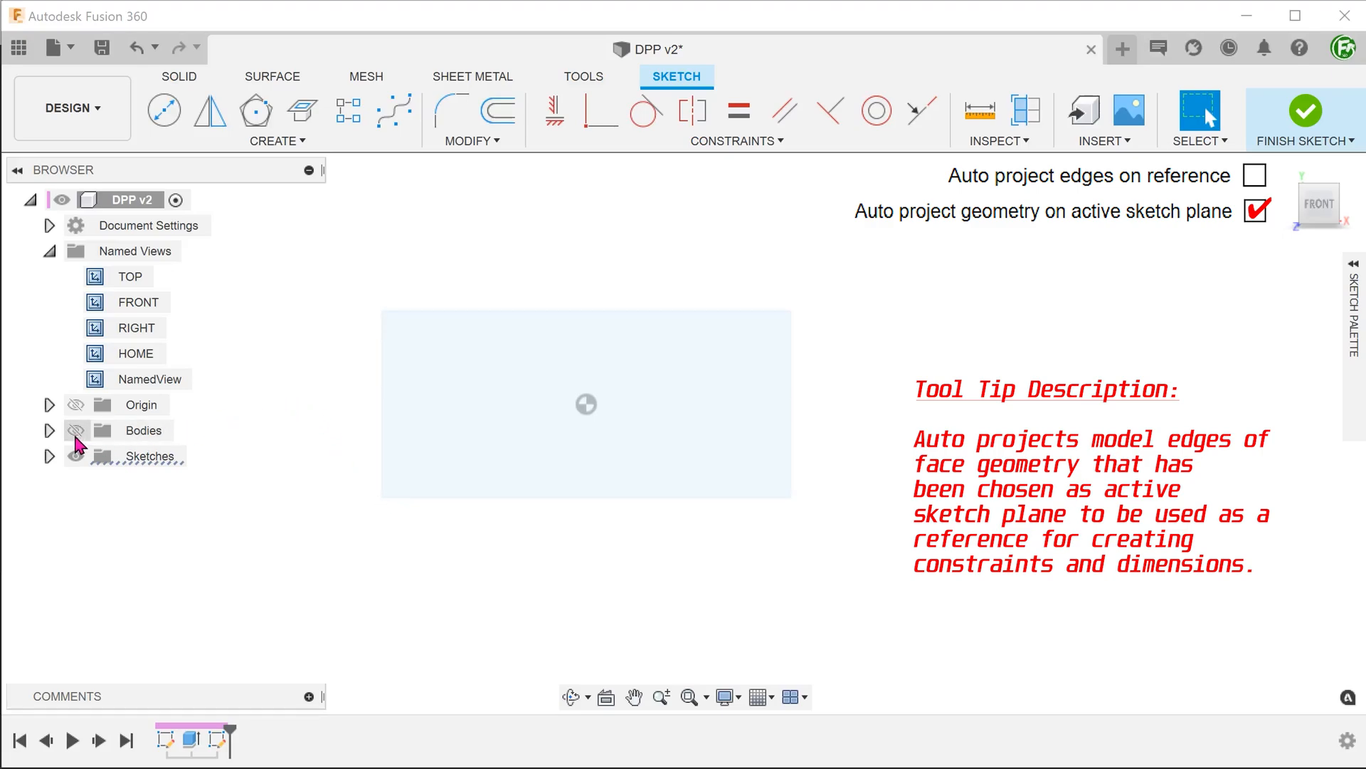
{"action": "left_click", "coordinate": [75, 430]}
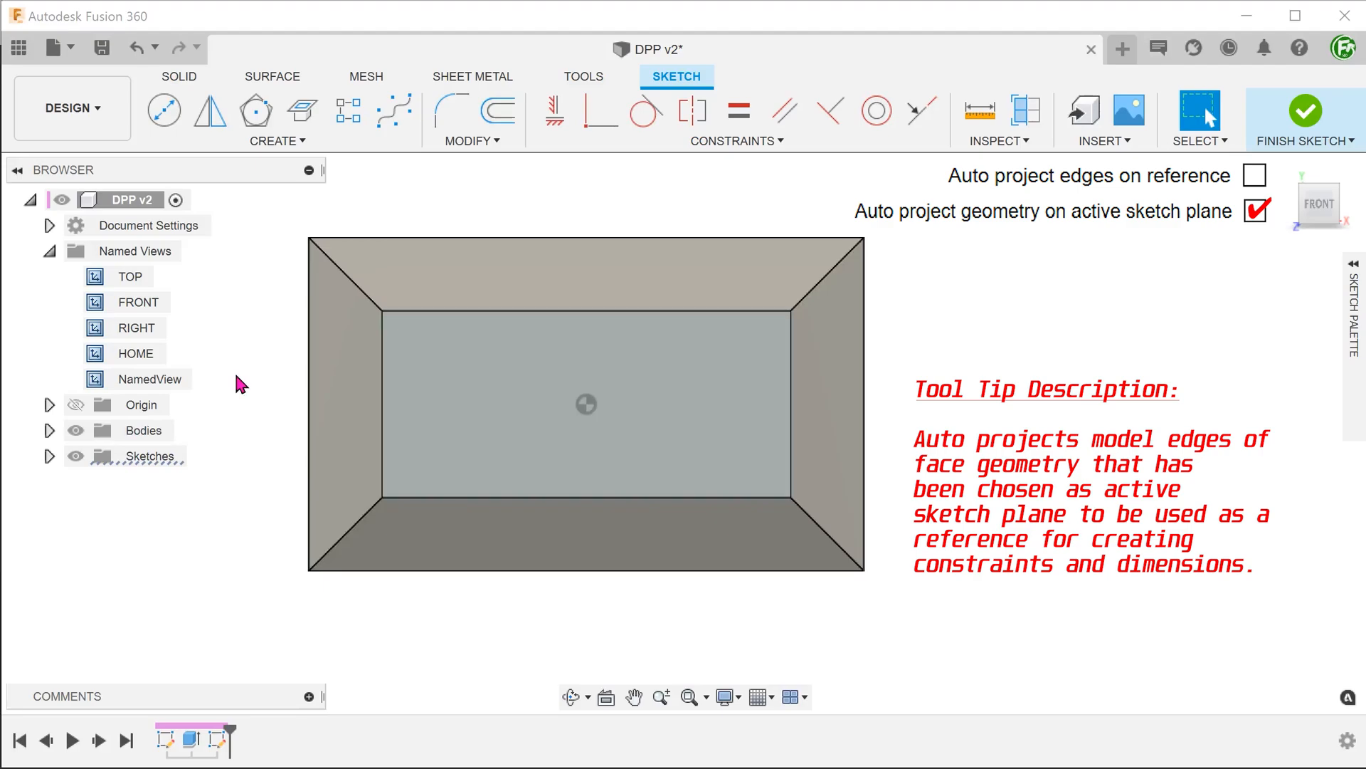
{"action": "mouse_move", "coordinate": [245, 386]}
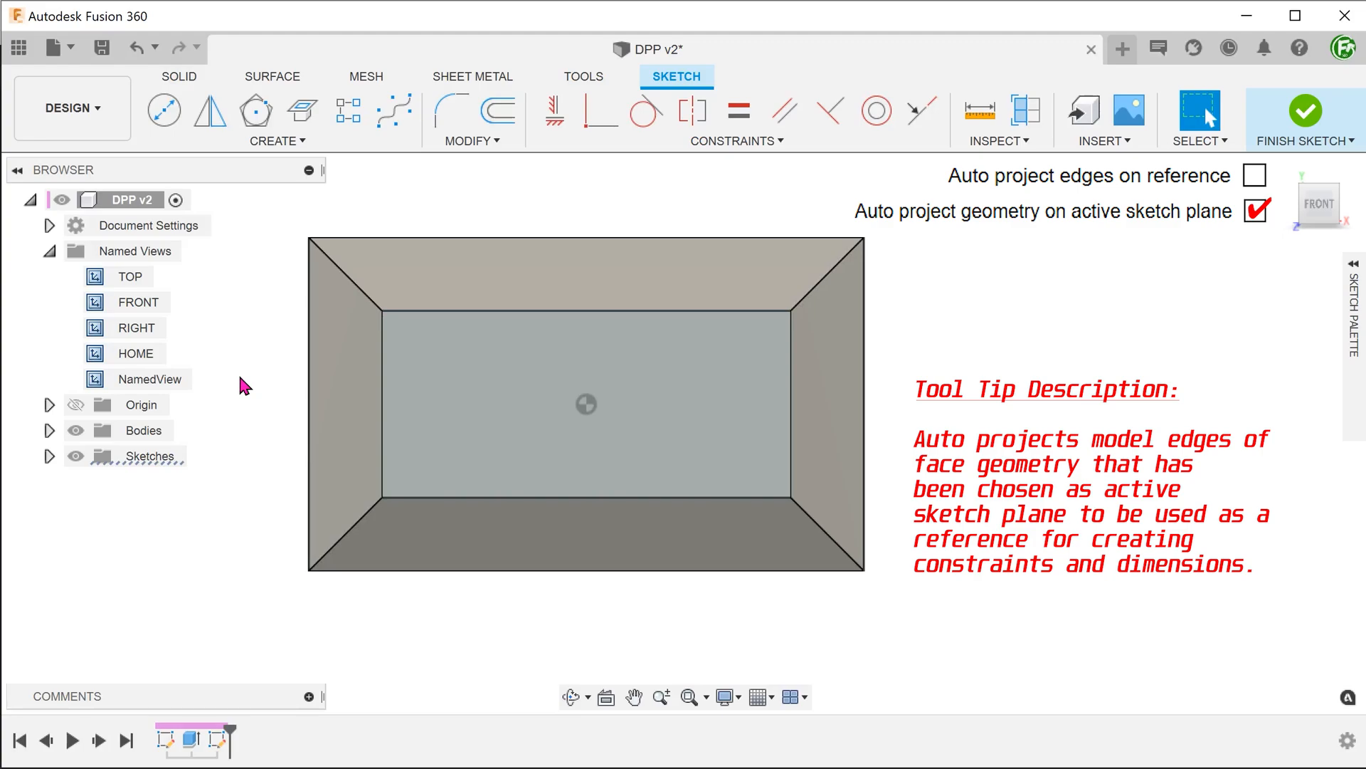
{"action": "mouse_move", "coordinate": [333, 267]}
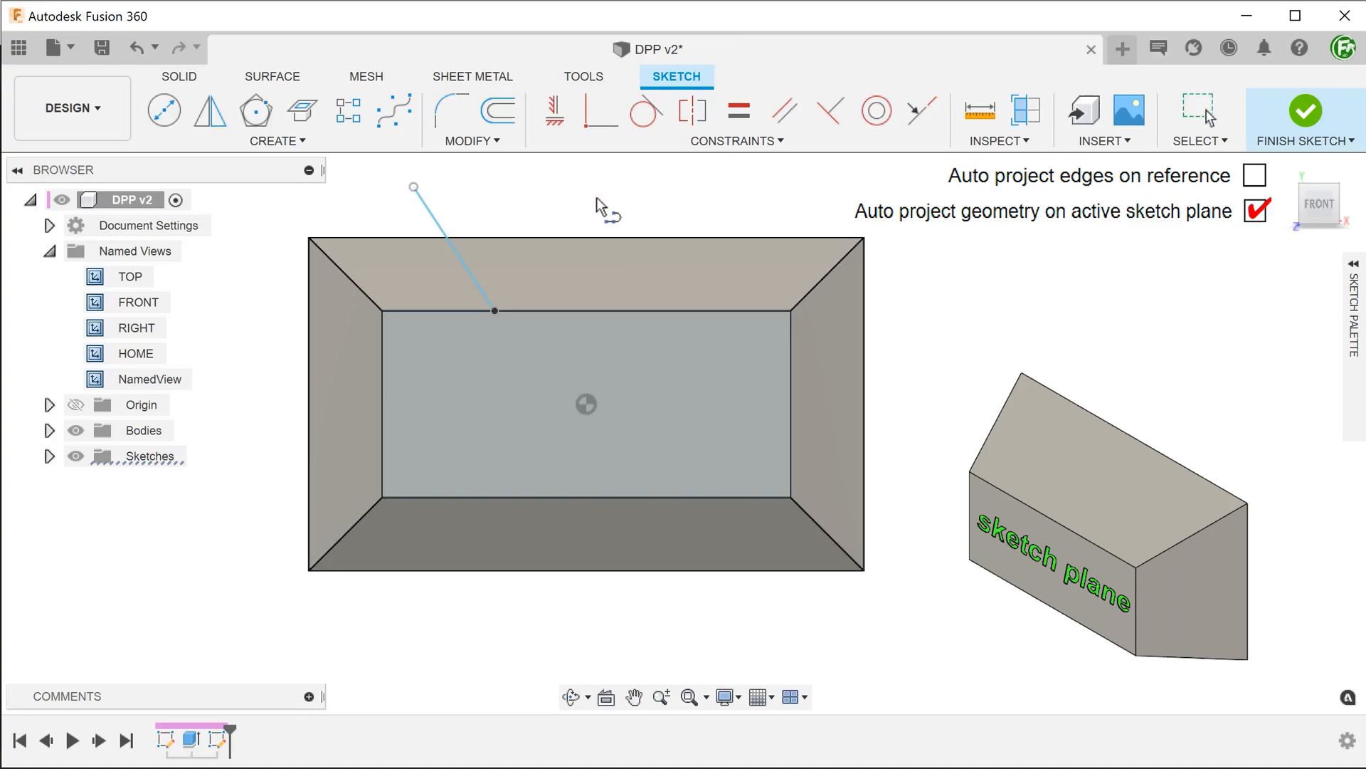
{"action": "mouse_move", "coordinate": [656, 213]}
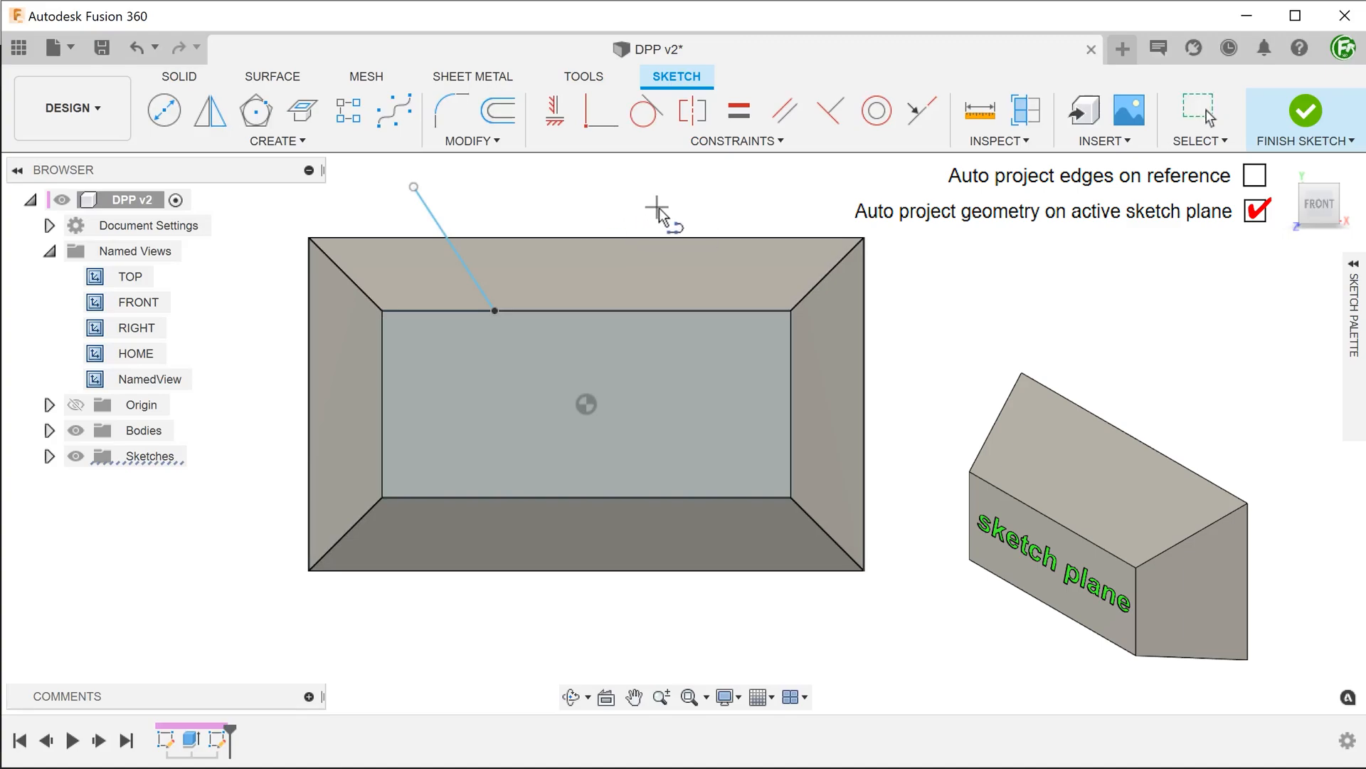
{"action": "mouse_move", "coordinate": [684, 235]}
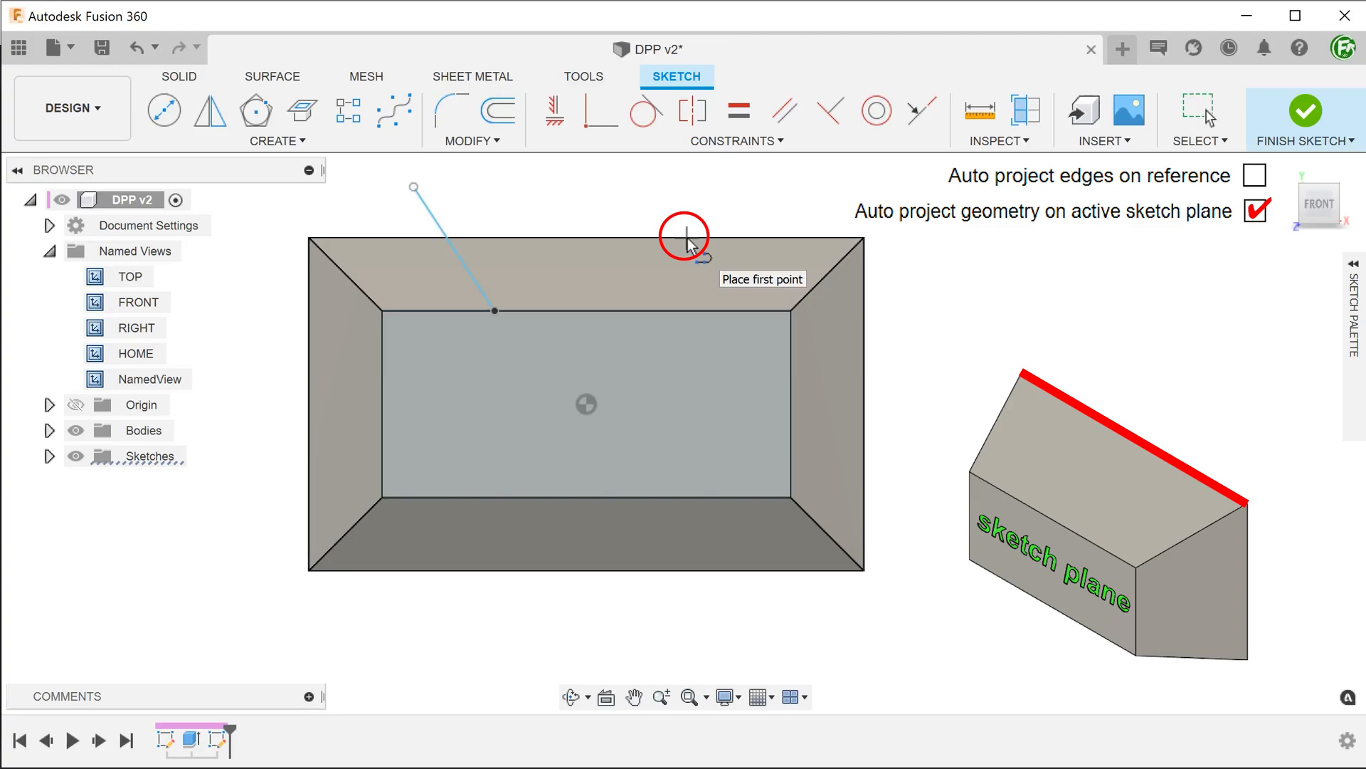
{"action": "mouse_move", "coordinate": [862, 360]}
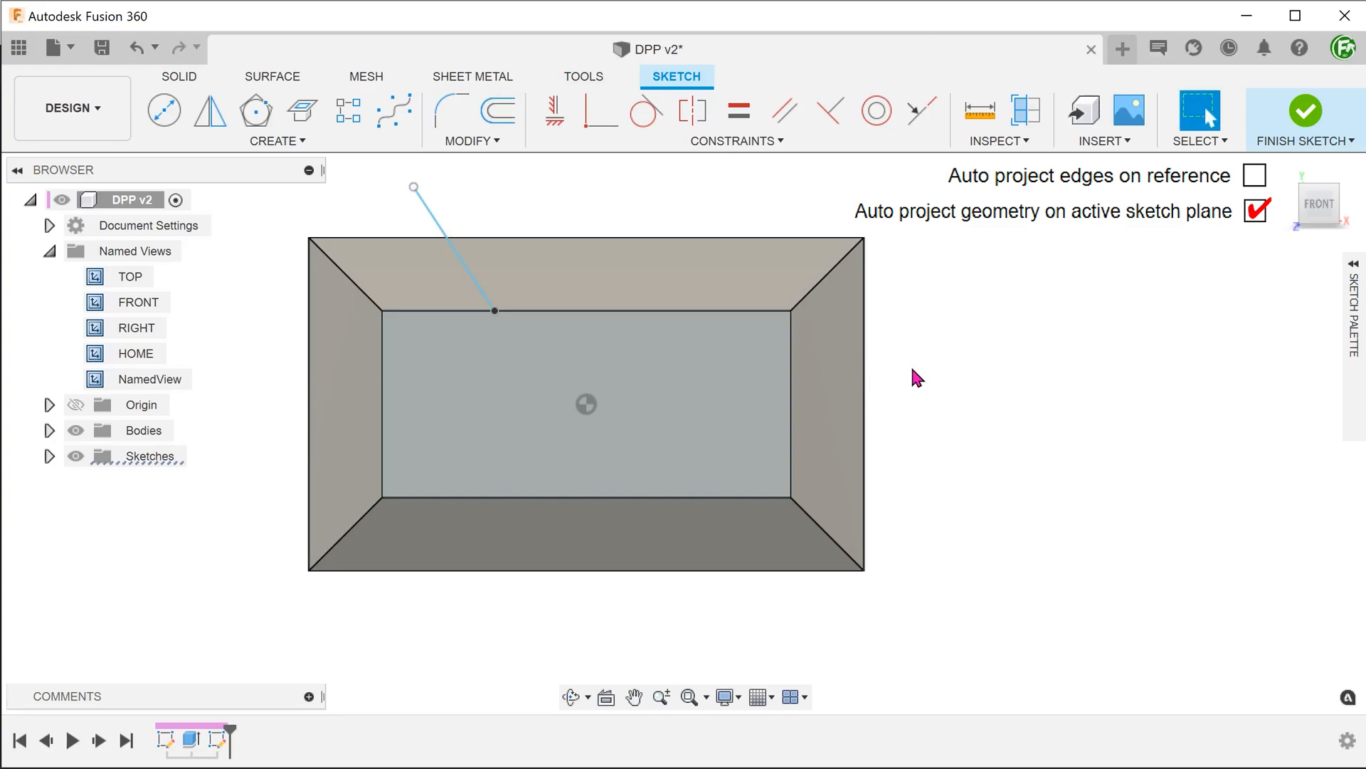
Enable 'Auto project edges on reference' and draw a line from the right back edge up-right
{"action": "left_click", "coordinate": [1254, 175]}
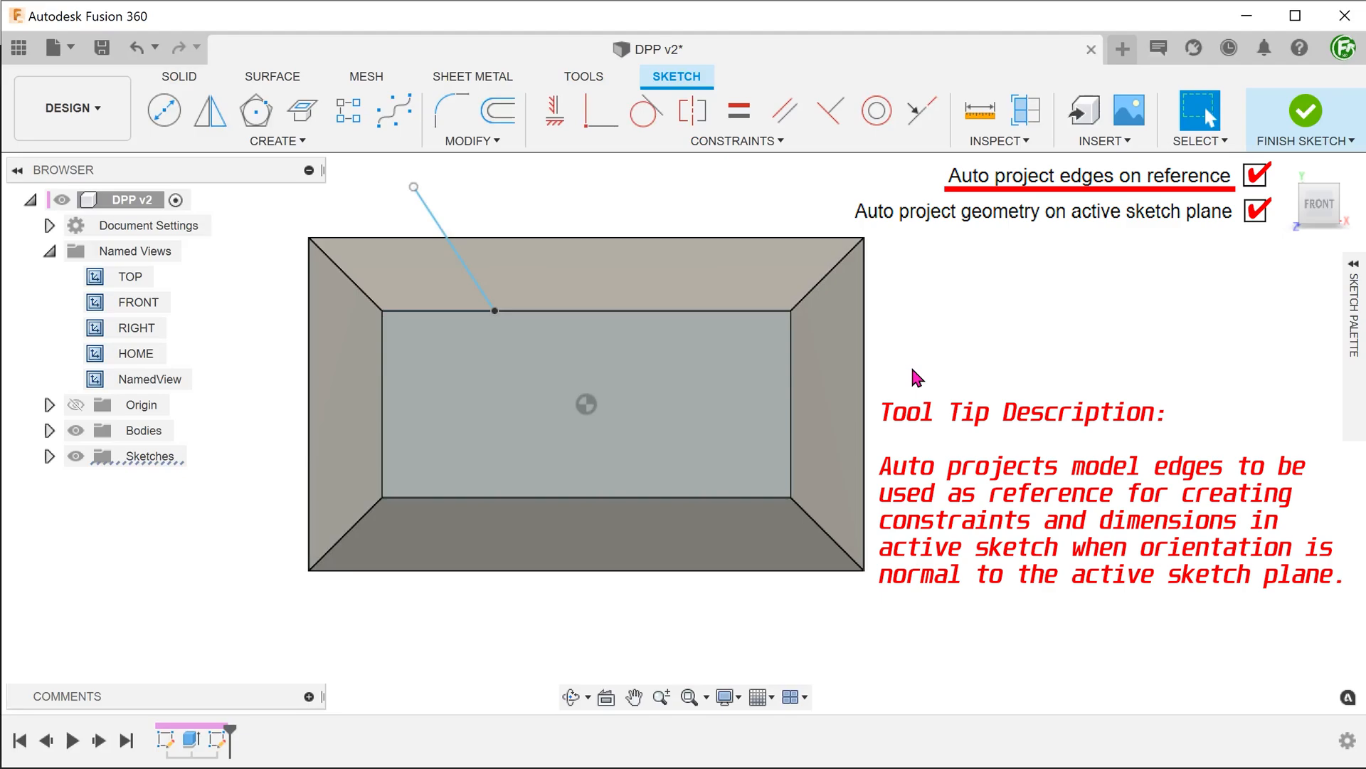
{"action": "mouse_move", "coordinate": [898, 373]}
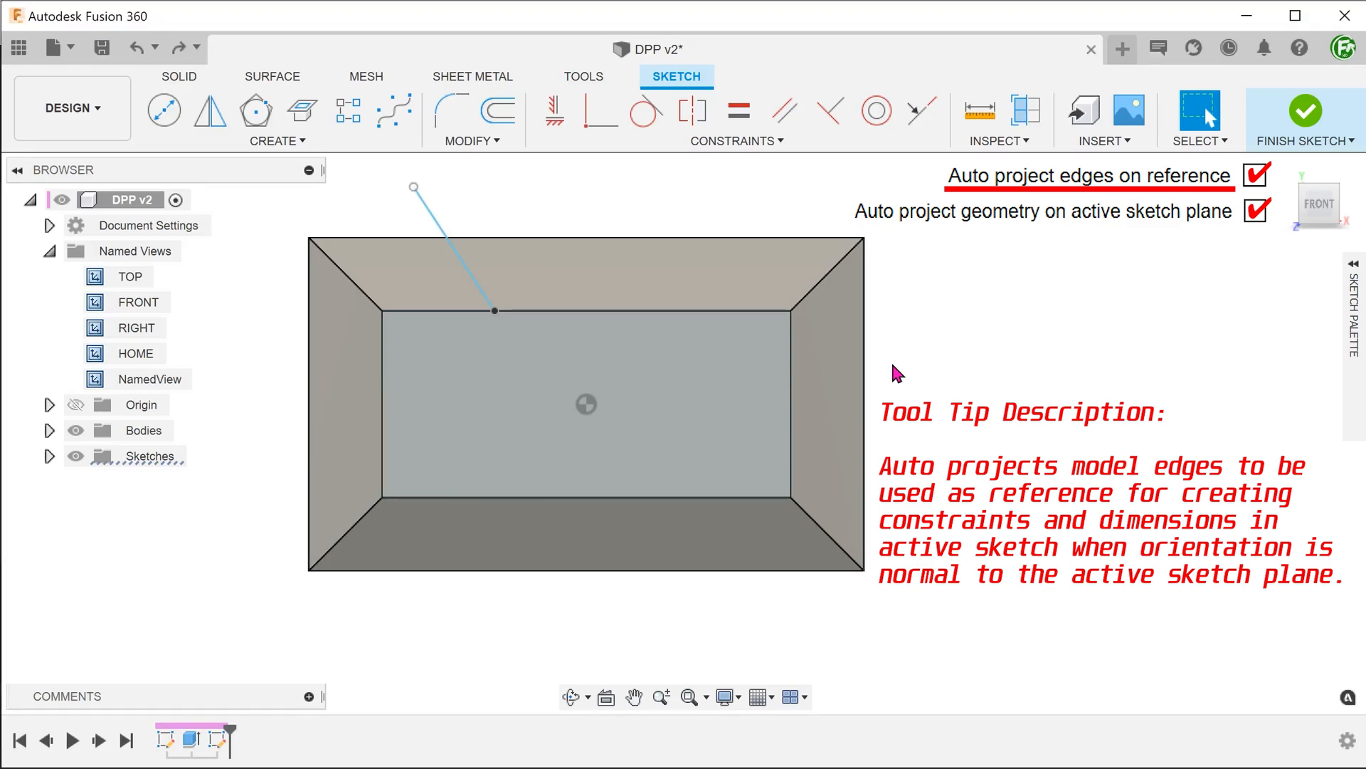
{"action": "mouse_move", "coordinate": [941, 300]}
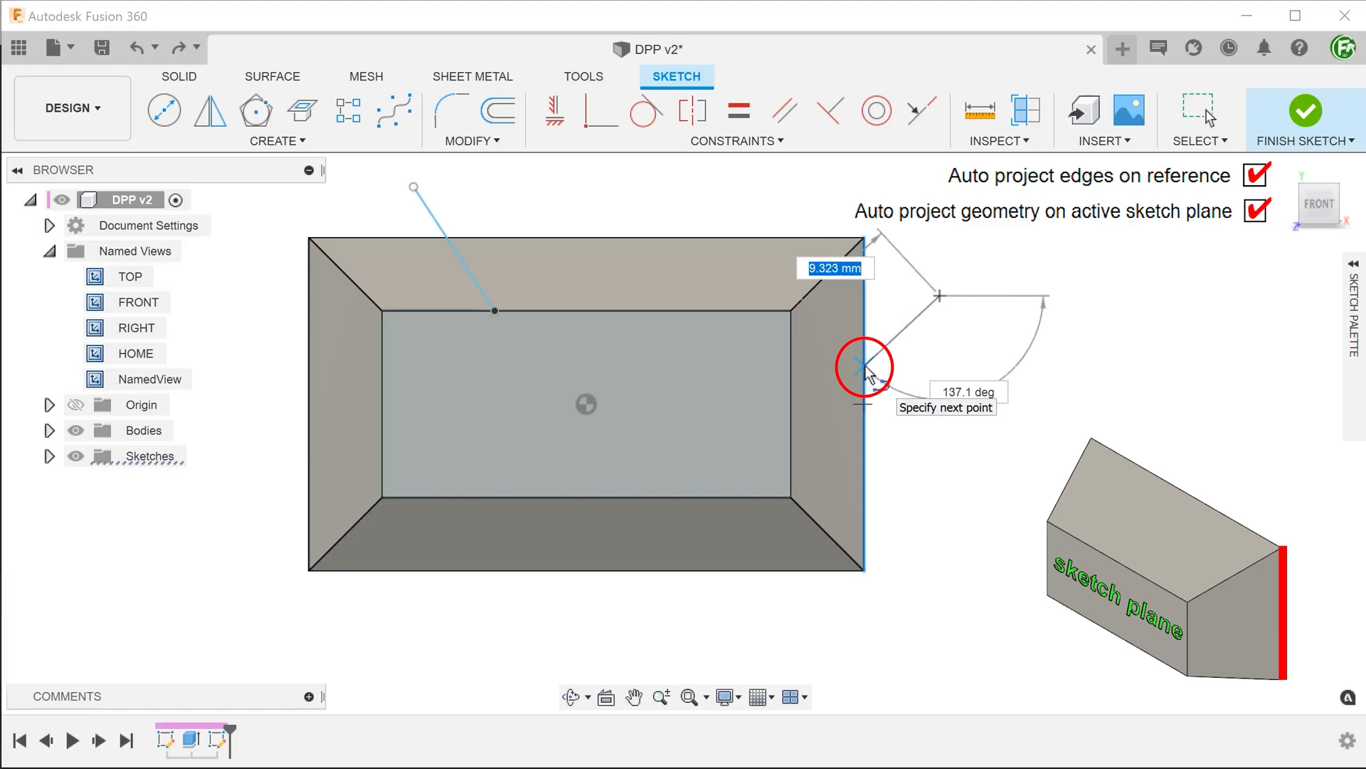
{"action": "left_click", "coordinate": [862, 366]}
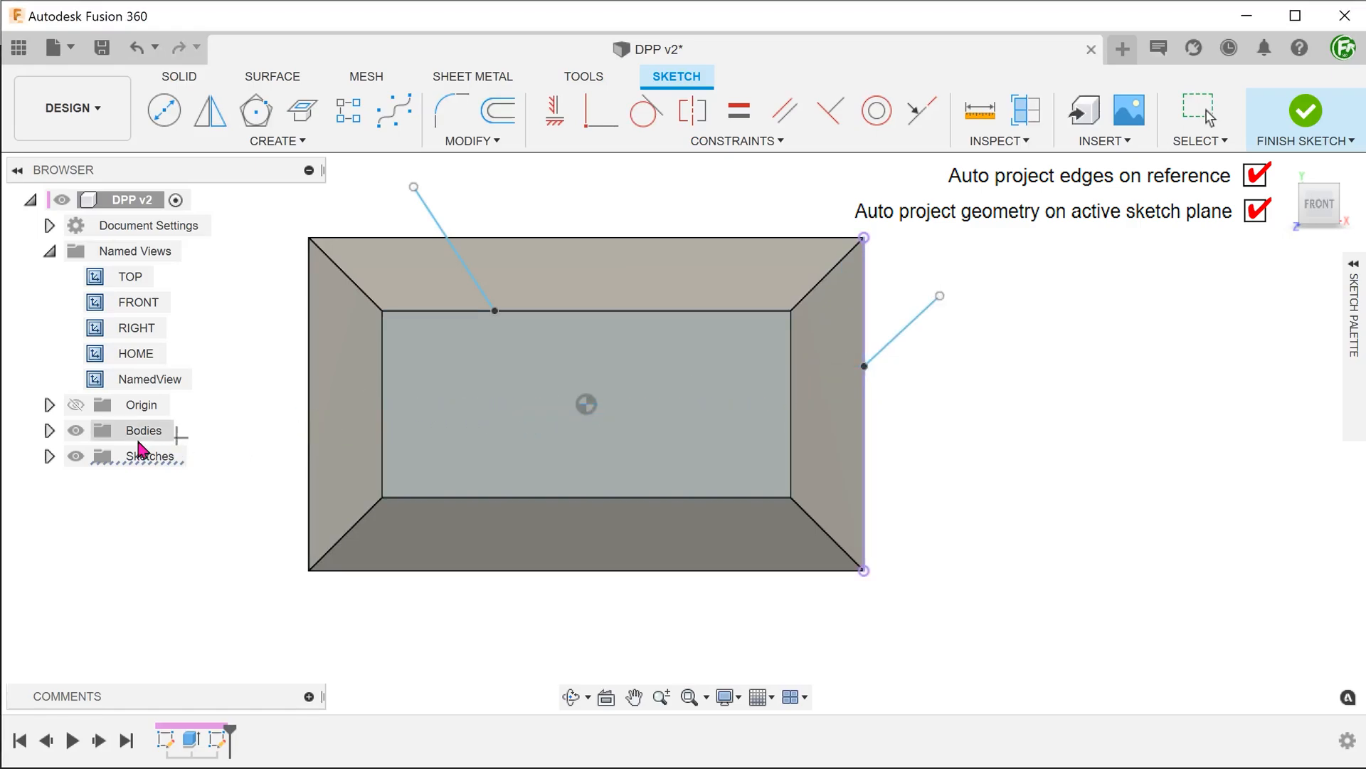
{"action": "left_click", "coordinate": [76, 430]}
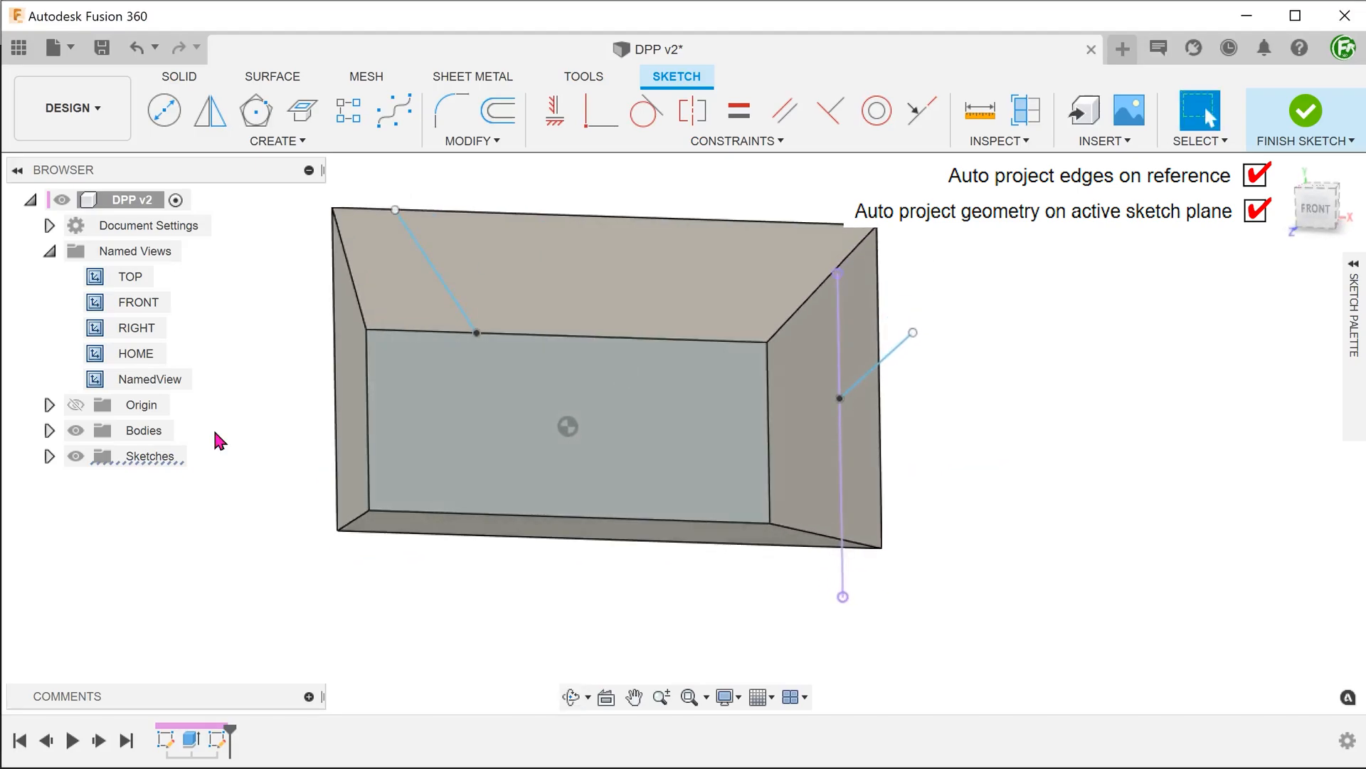
{"action": "mouse_move", "coordinate": [1288, 305]}
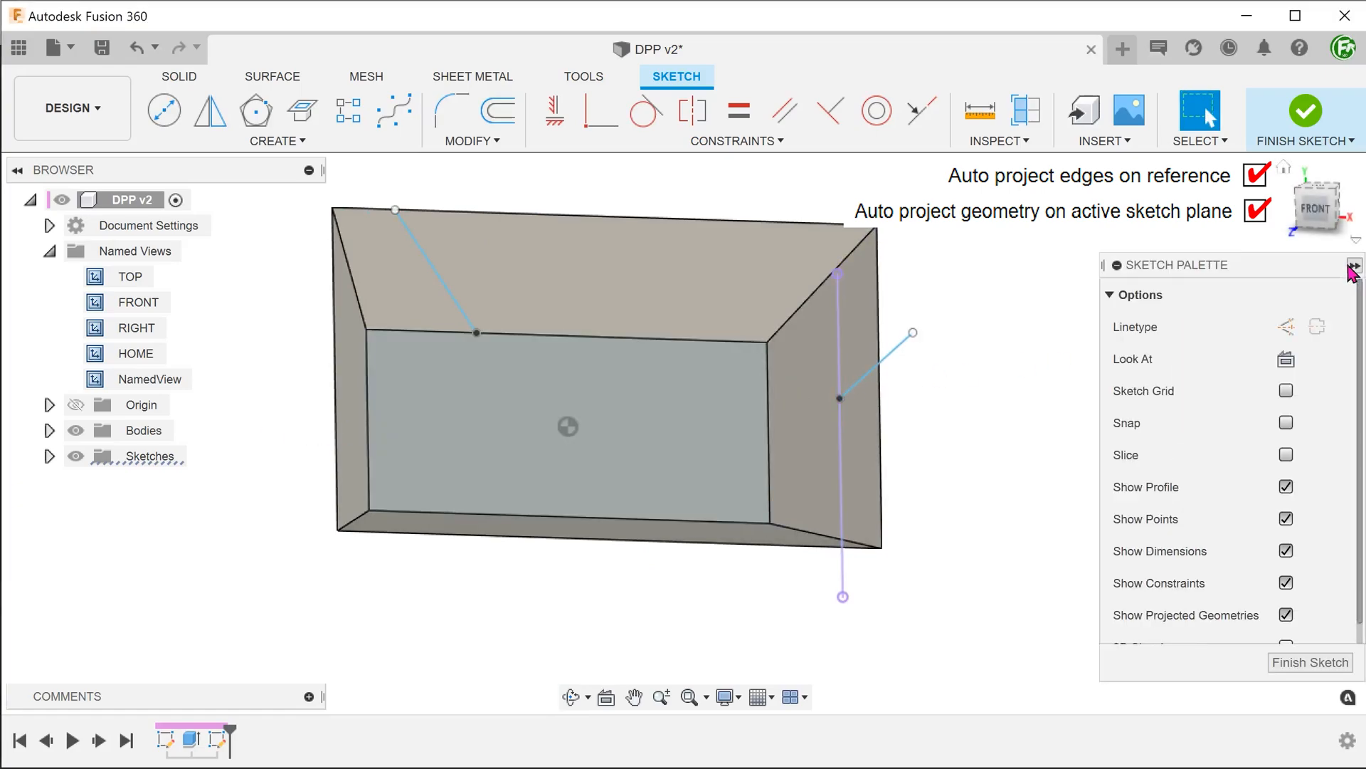
{"action": "mouse_move", "coordinate": [1287, 362]}
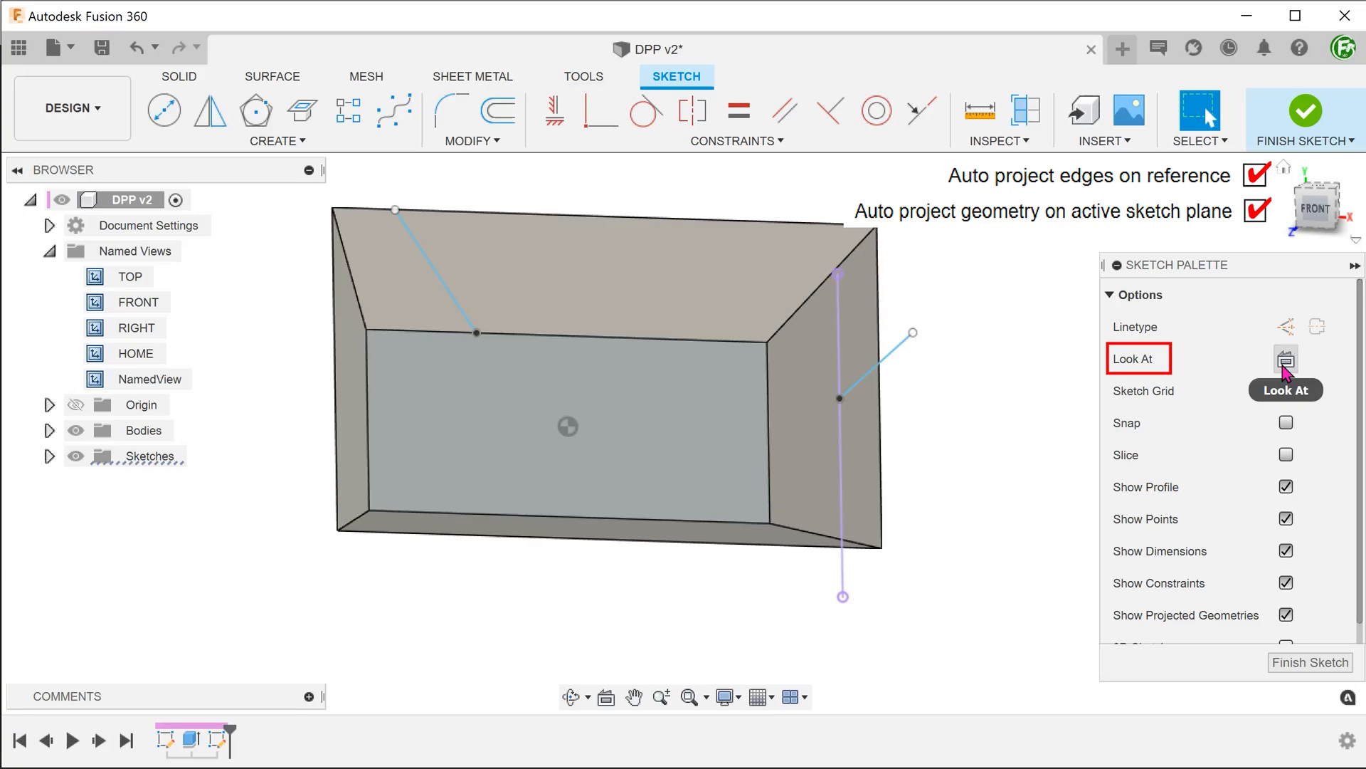
Look straight at the sketch plane and hide the body, leaving only the sketch lines
{"action": "left_click", "coordinate": [1284, 359]}
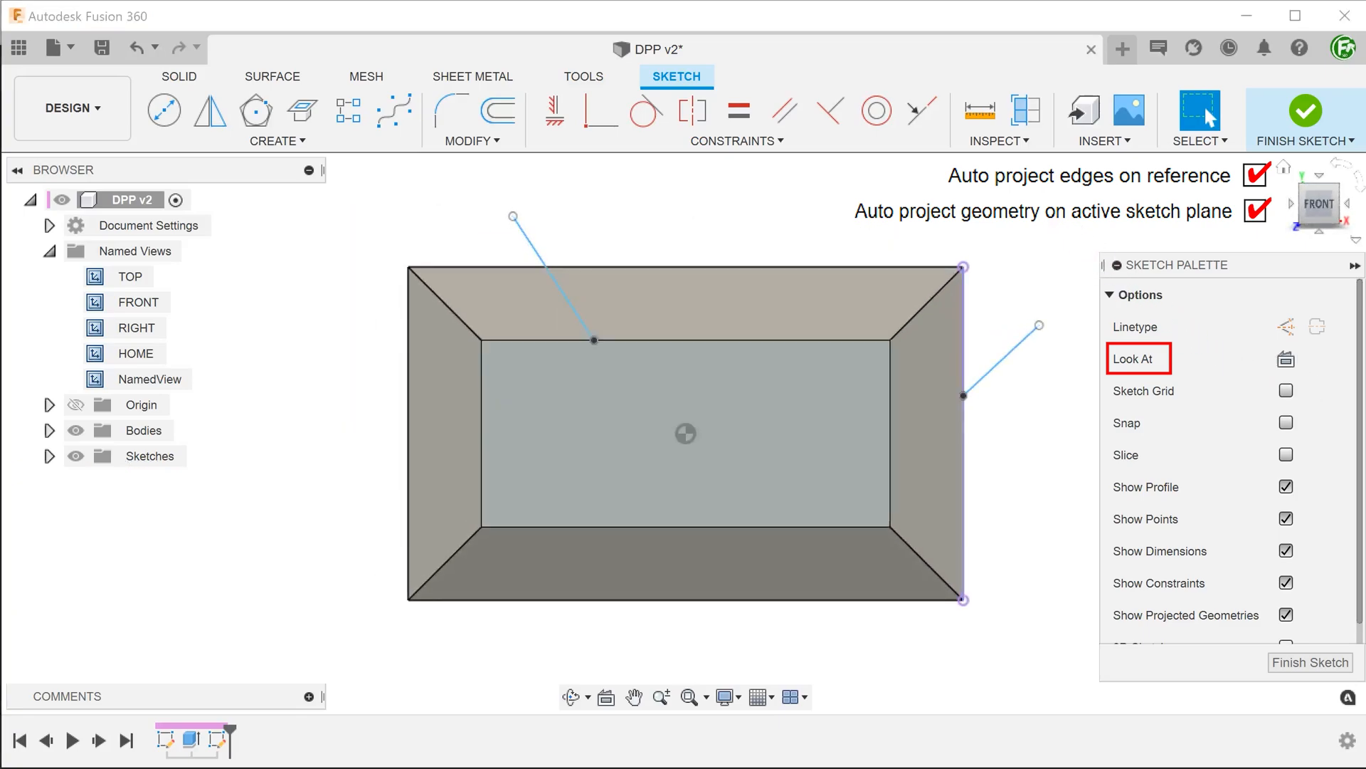
{"action": "left_click", "coordinate": [1356, 265]}
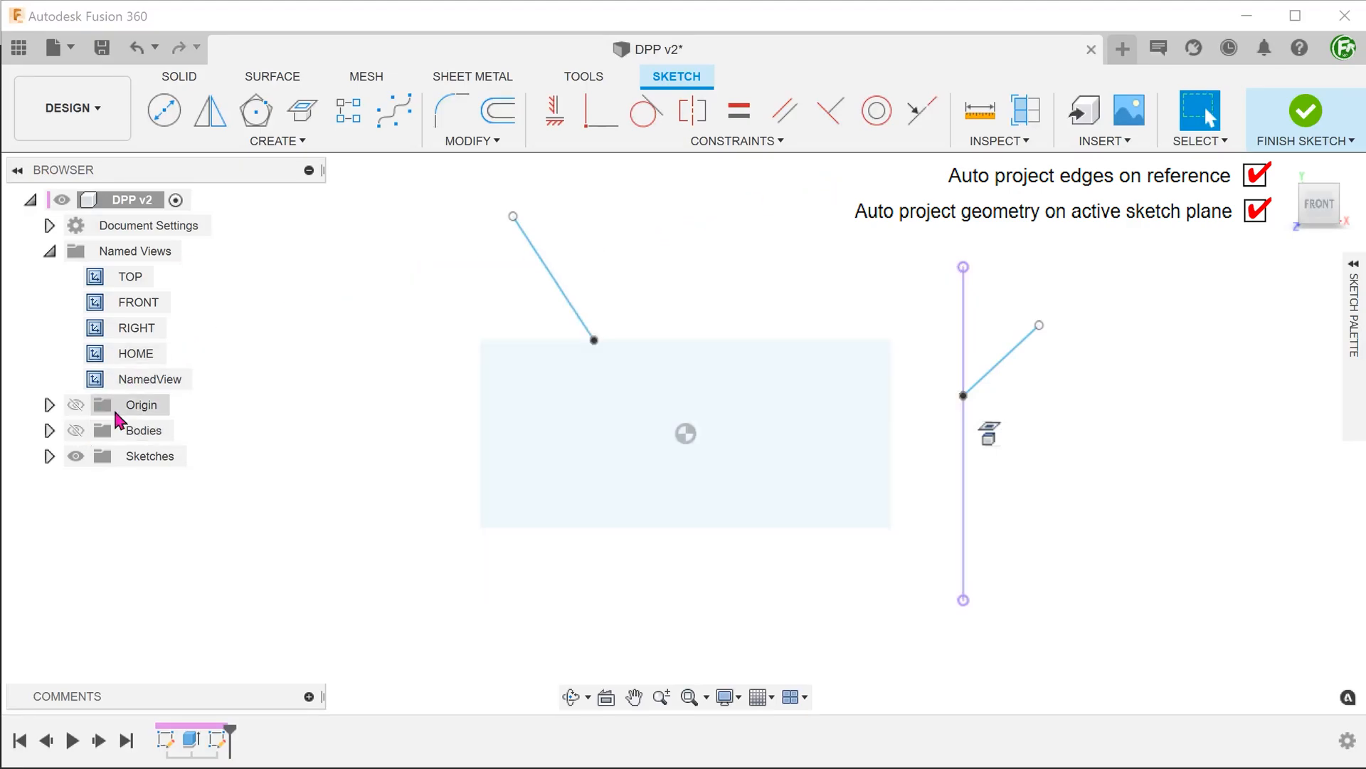
{"action": "mouse_move", "coordinate": [837, 258]}
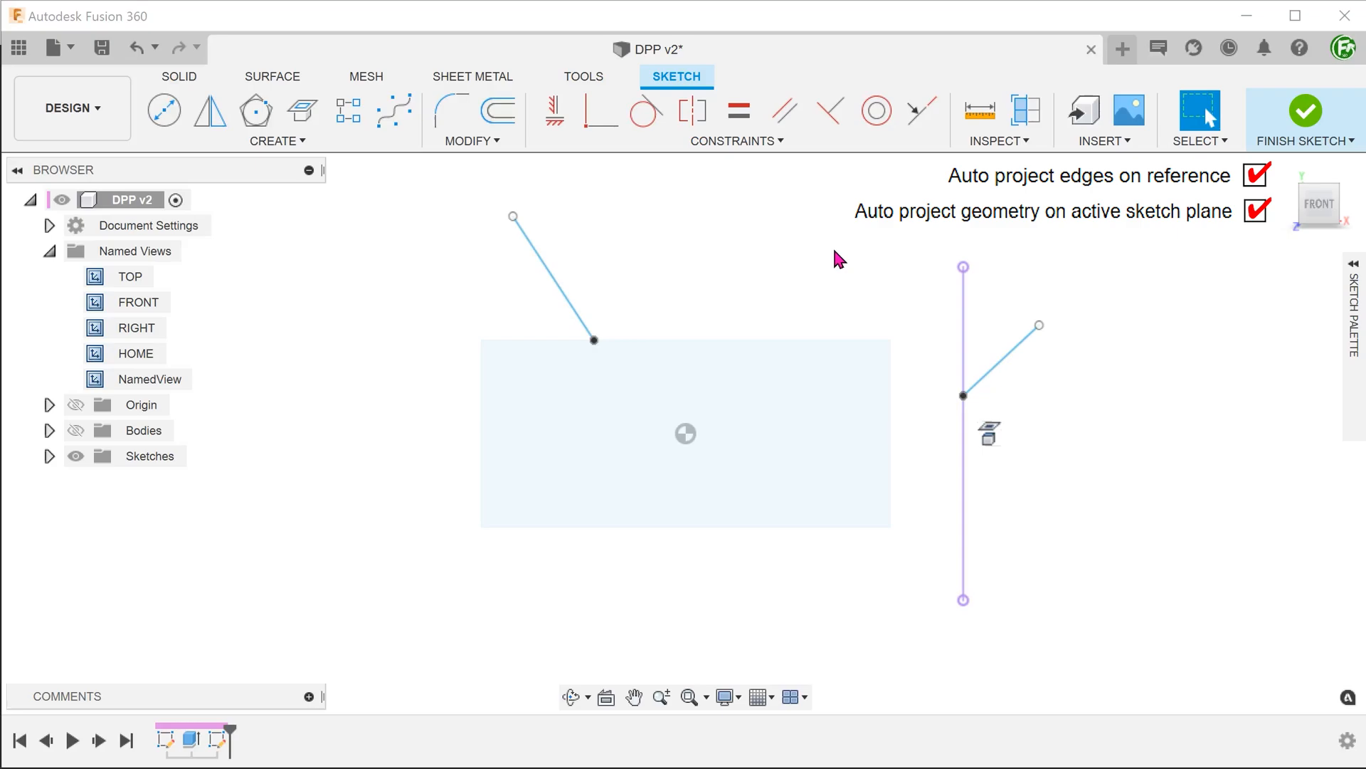
Toggle Show Projected Geometries in the Sketch Palette from the canvas context menu
{"action": "right_click", "coordinate": [963, 393]}
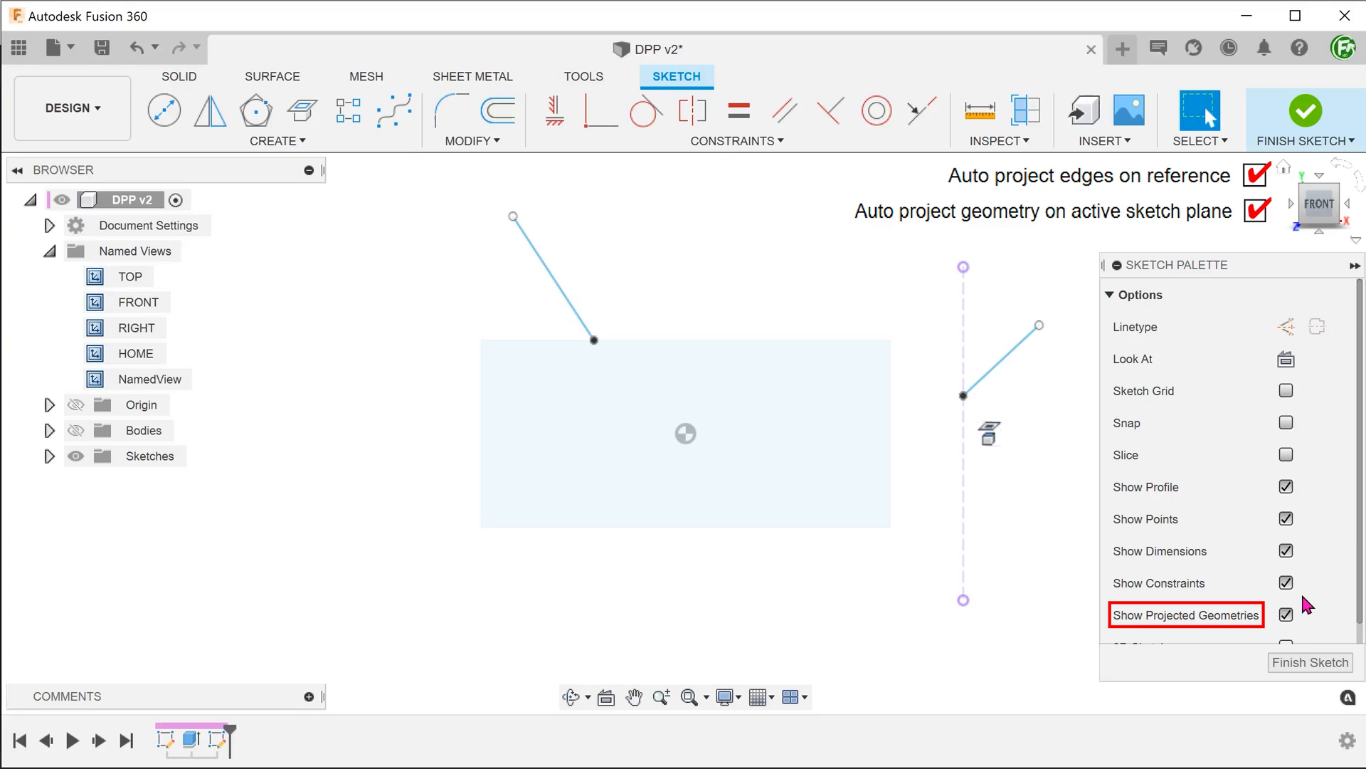
{"action": "left_click", "coordinate": [1287, 615]}
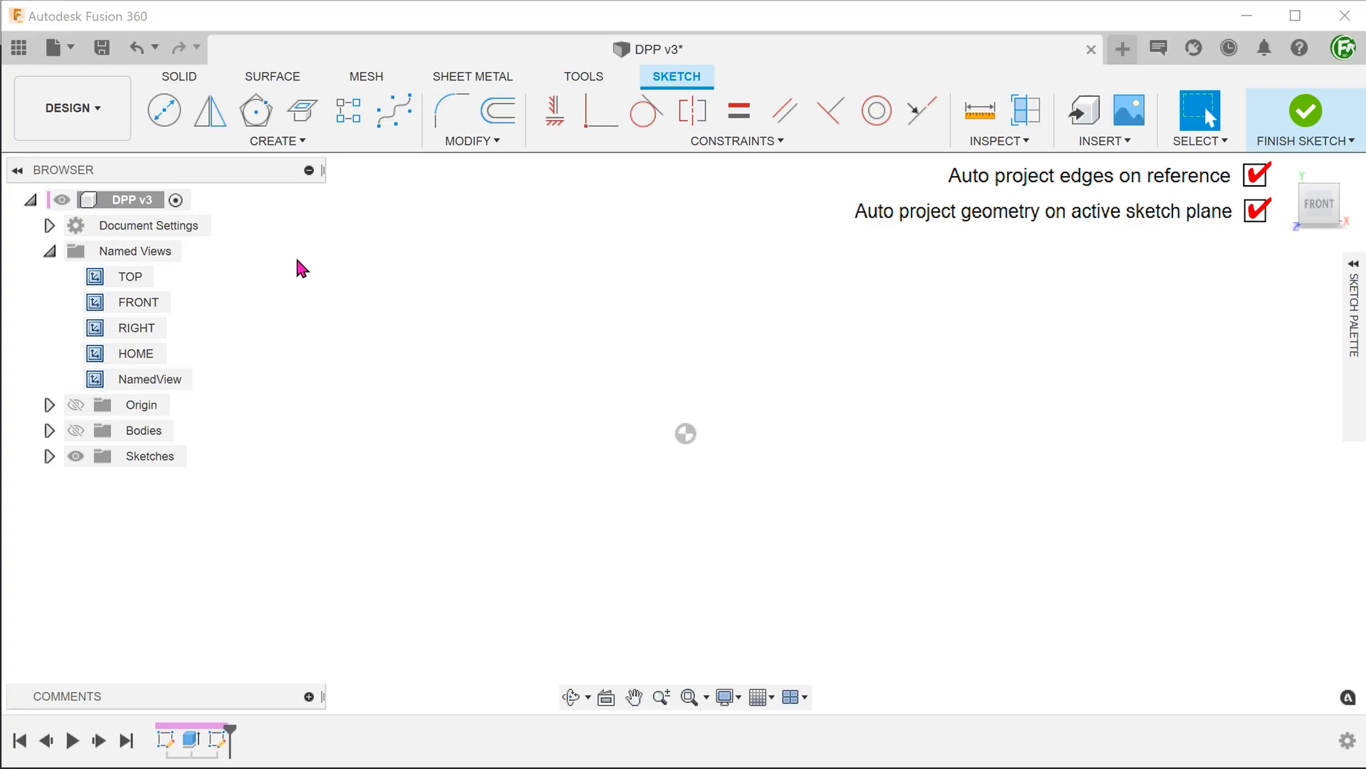
Show the tapered body for snapping lines to its left and top edges, then hide it again
{"action": "left_click", "coordinate": [144, 430]}
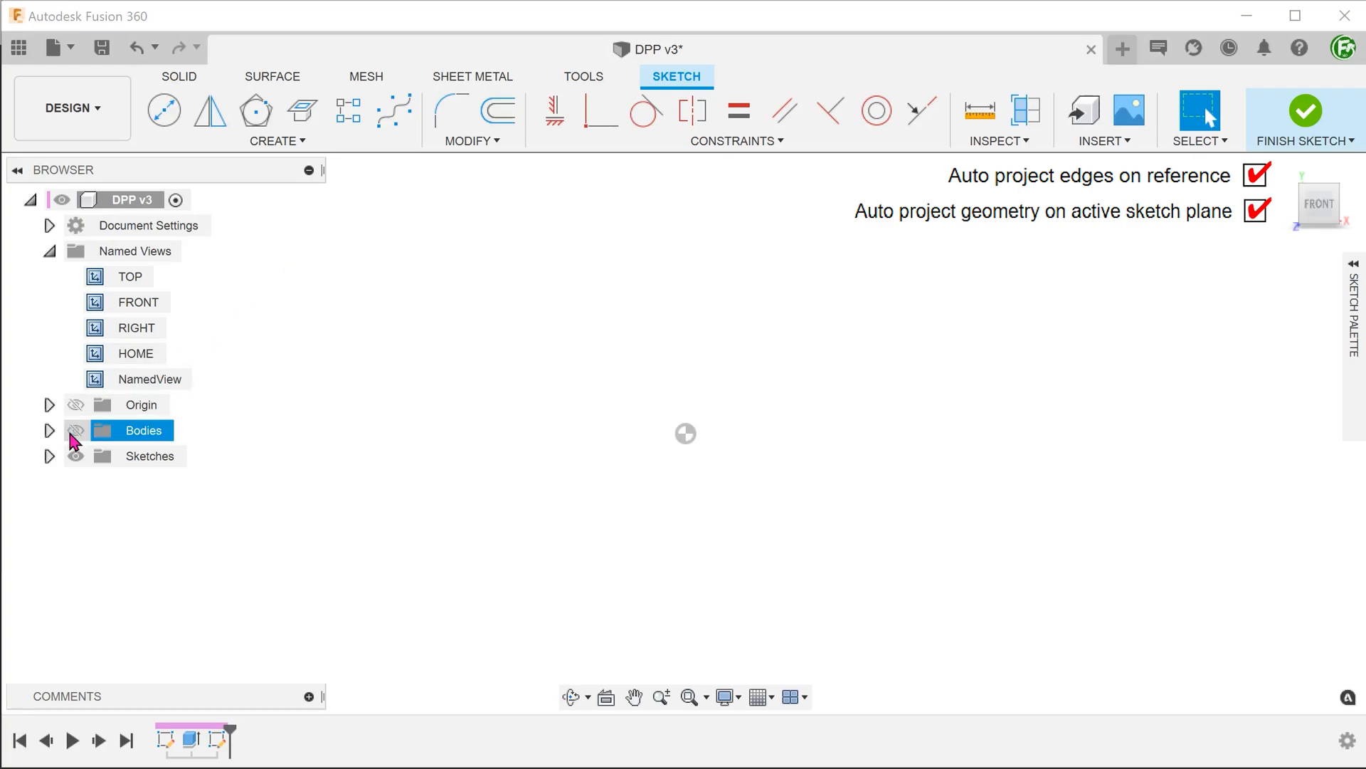
{"action": "left_click", "coordinate": [75, 430]}
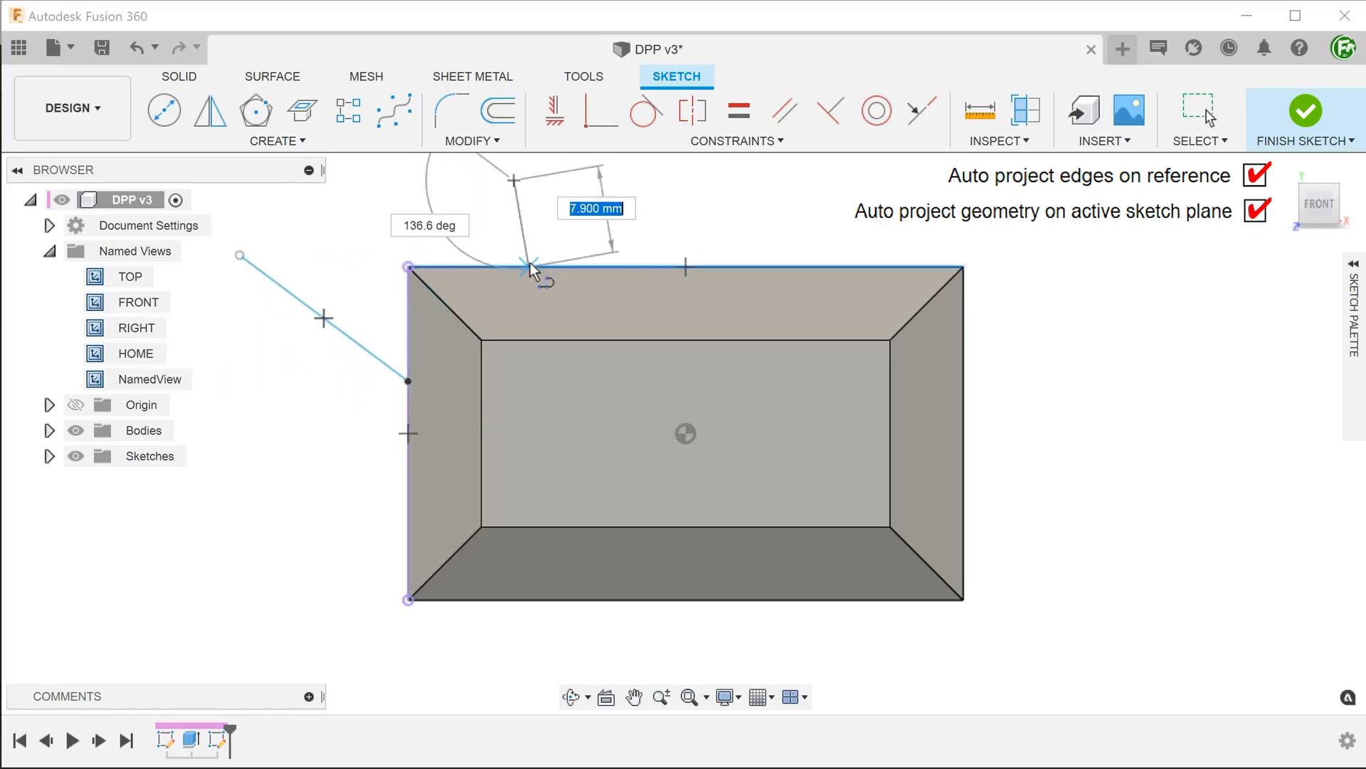
{"action": "left_click", "coordinate": [75, 430]}
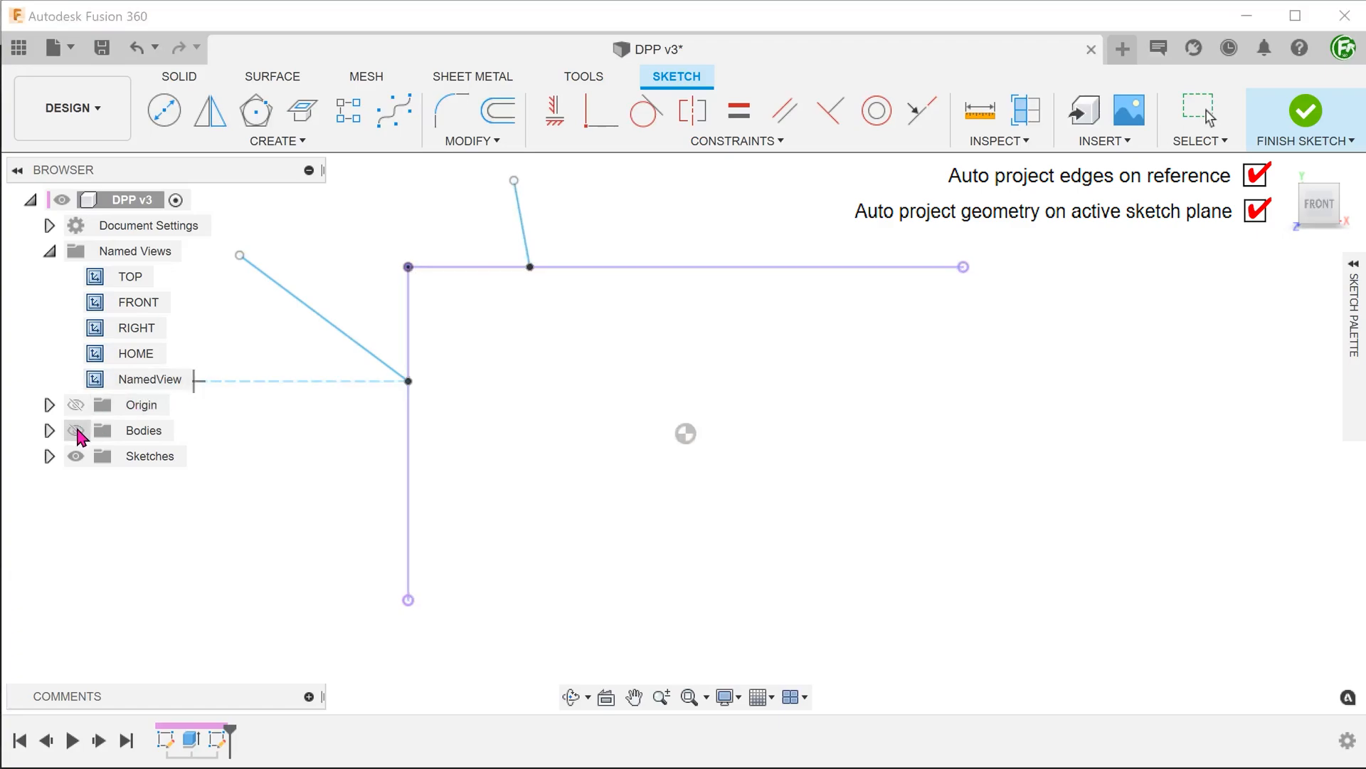